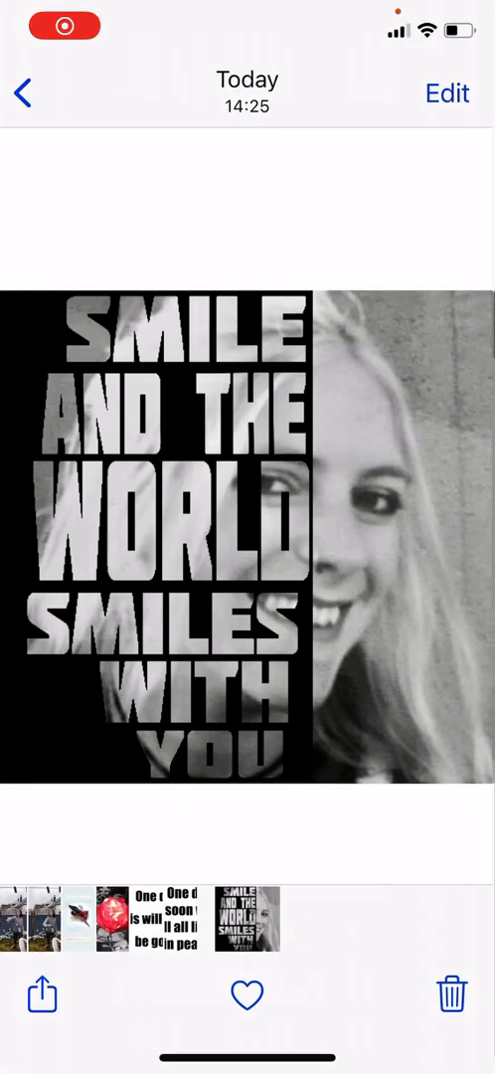
Leave the finished example photo and enter pixlr.com in Safari's address bar
left_click(22, 93)
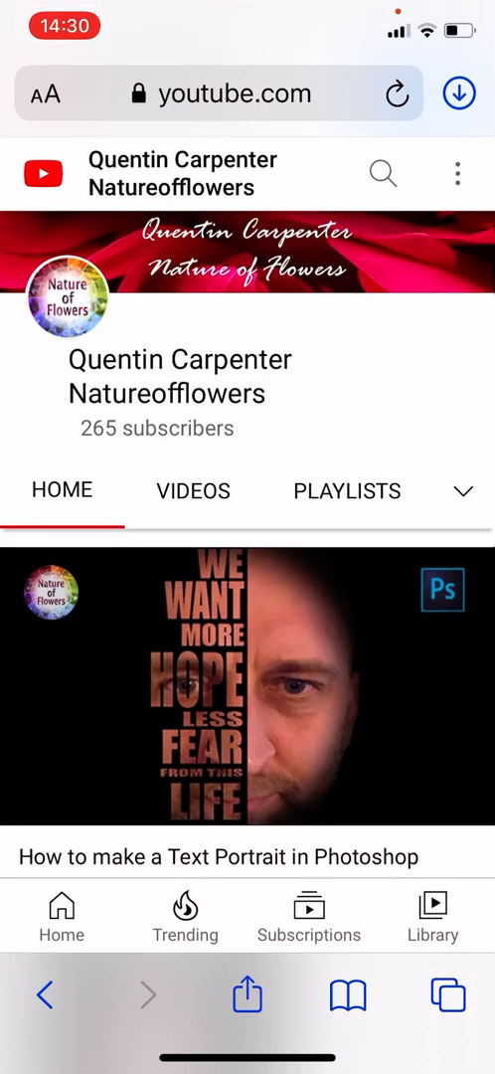
type("pixlr.com")
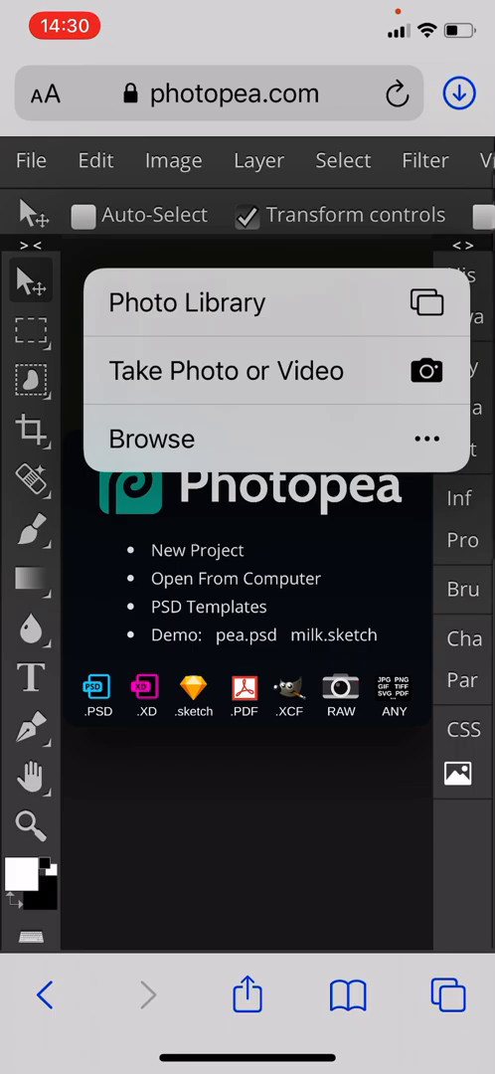
Load the smiling woman's portrait from a Photo Library album
left_click(186, 302)
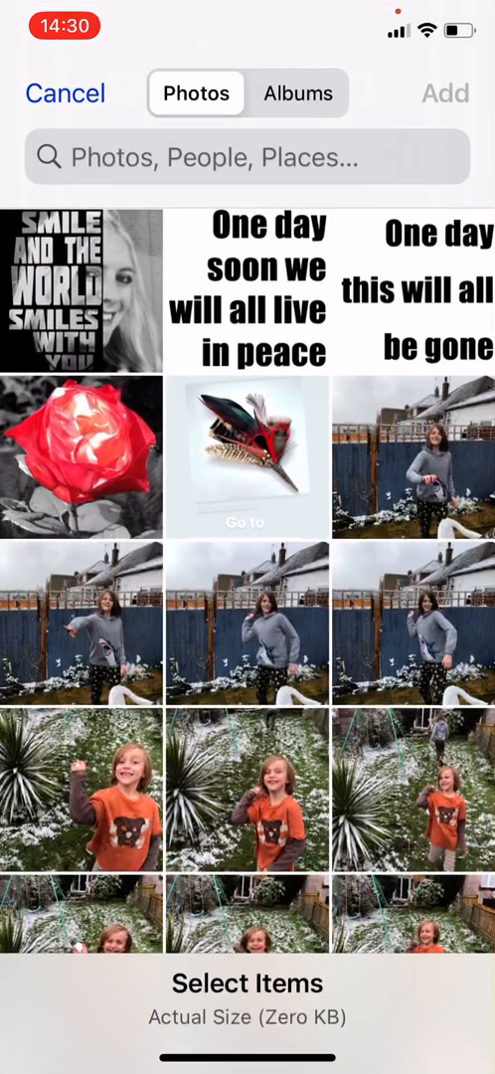
left_click(299, 92)
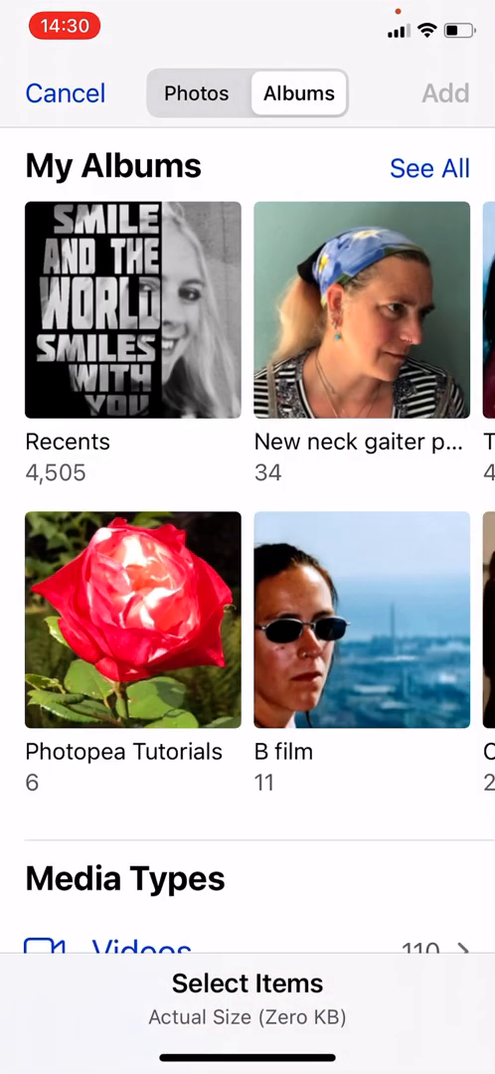
left_click(132, 620)
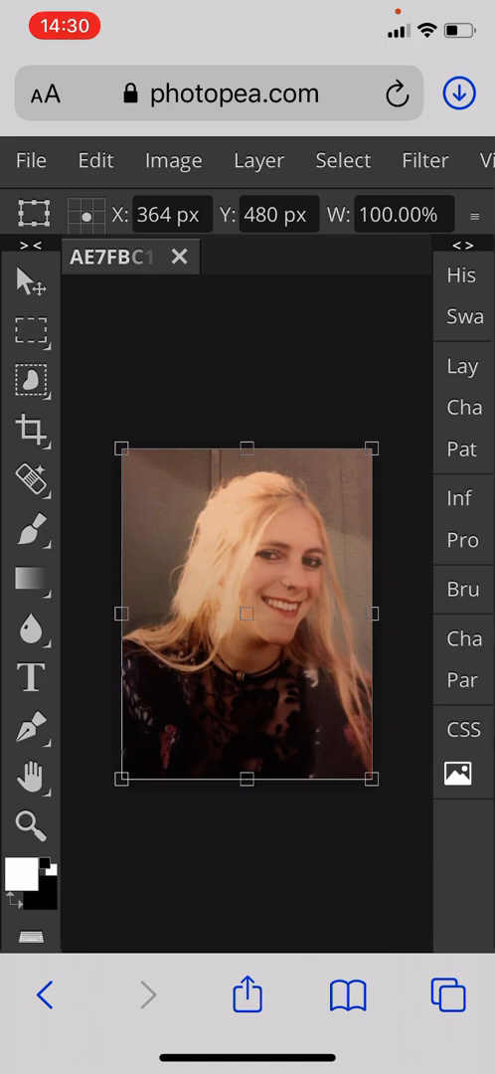
Draw a rectangular selection around the face, crop to it, and start desaturating
left_click(32, 333)
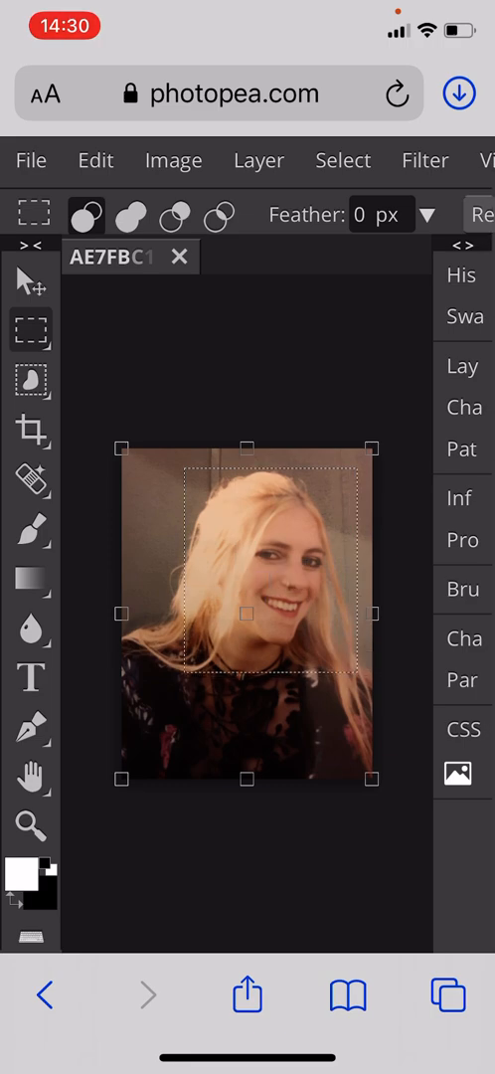
left_click(173, 160)
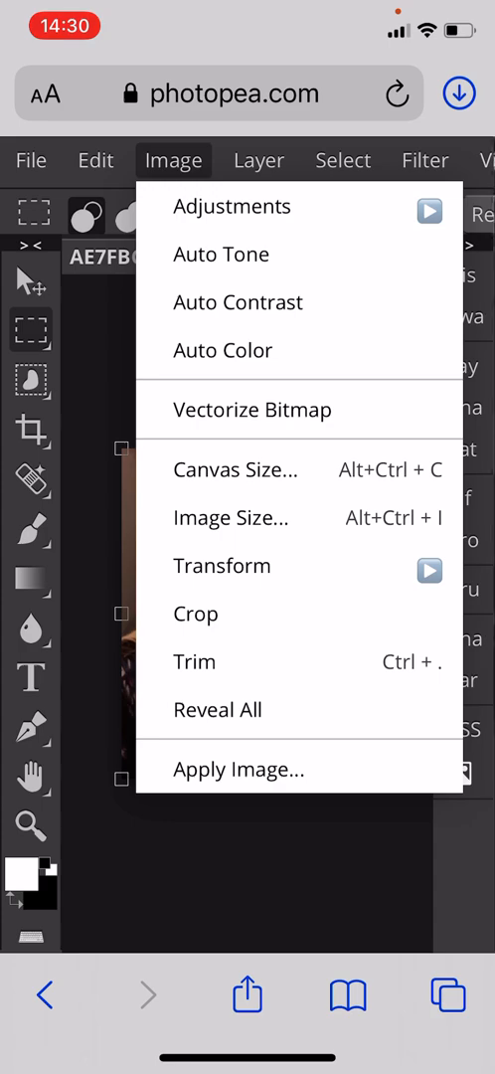
left_click(173, 160)
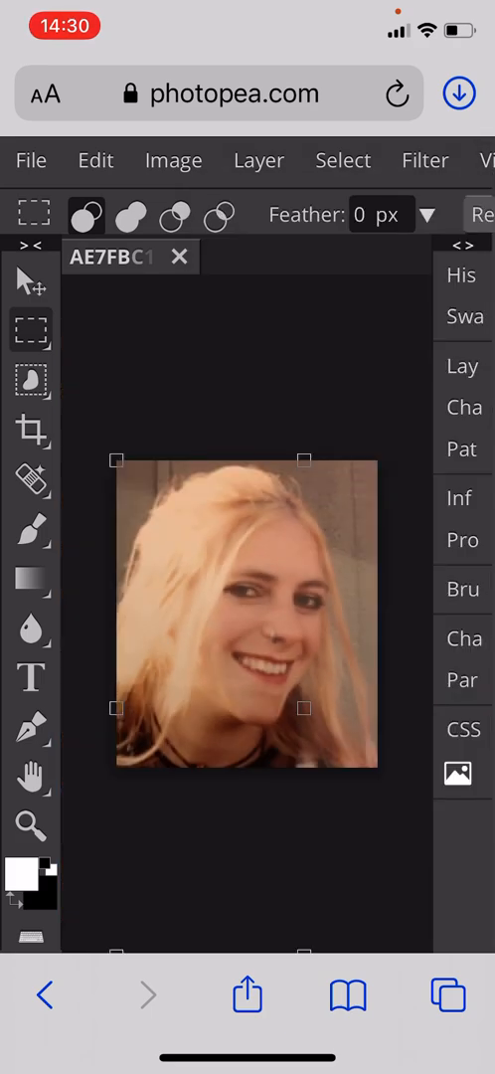
left_click(173, 160)
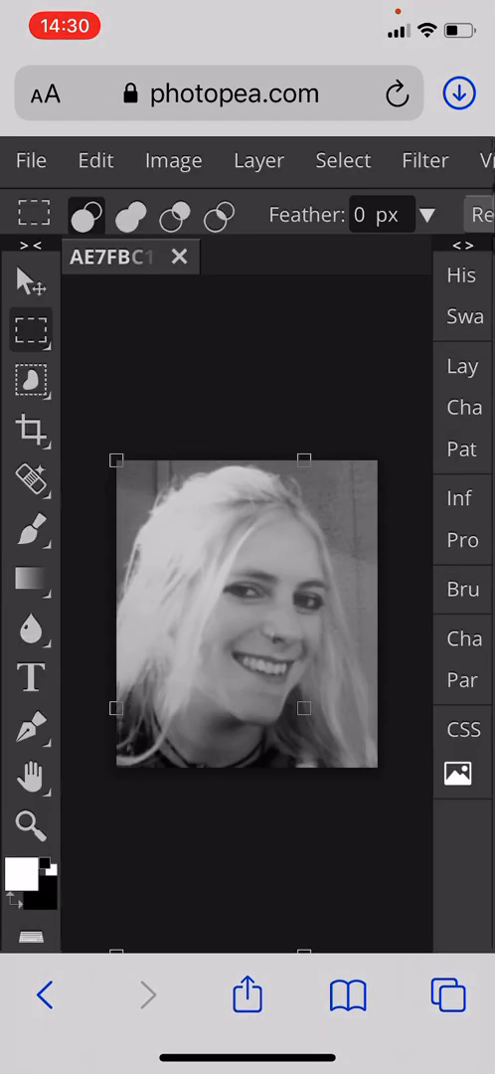
Apply Brightness/Contrast with contrast 37 and brightness 5 to the face photo
left_click(173, 160)
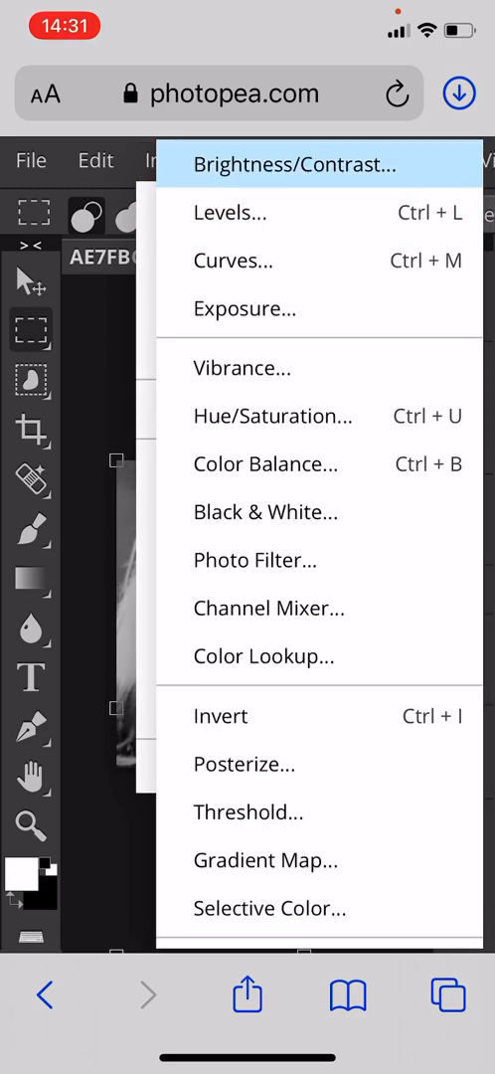
left_click(292, 164)
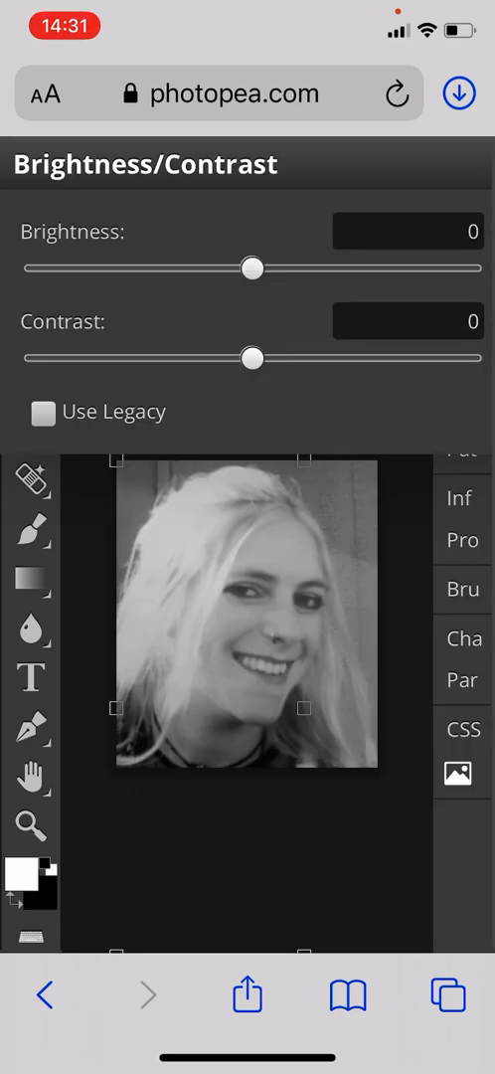
left_click_drag(252, 358, 333, 358)
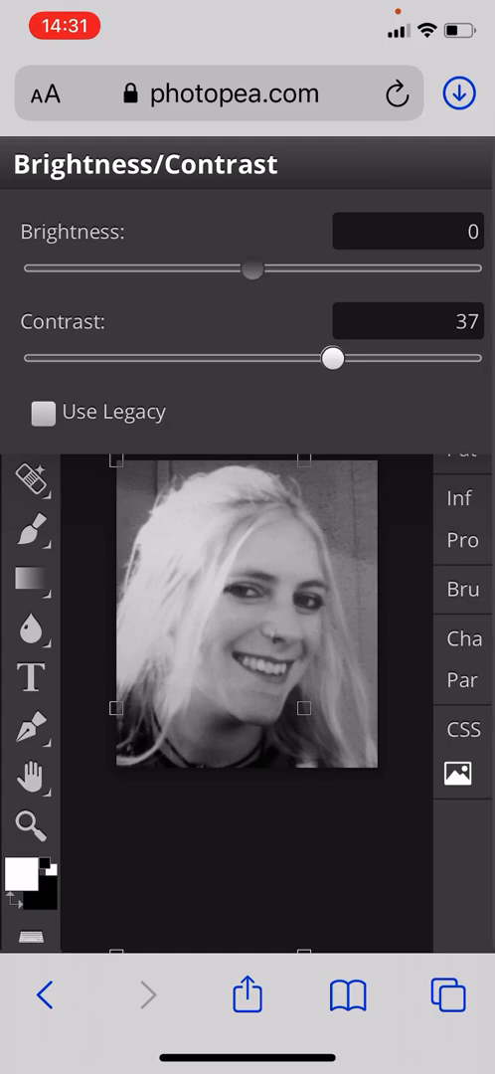
left_click_drag(252, 270, 259, 270)
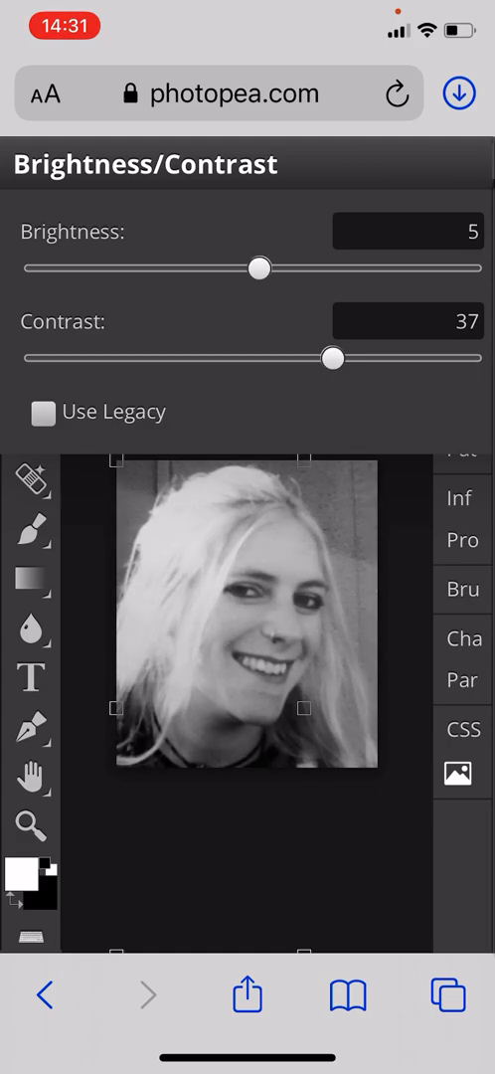
left_click_drag(333, 358, 320, 358)
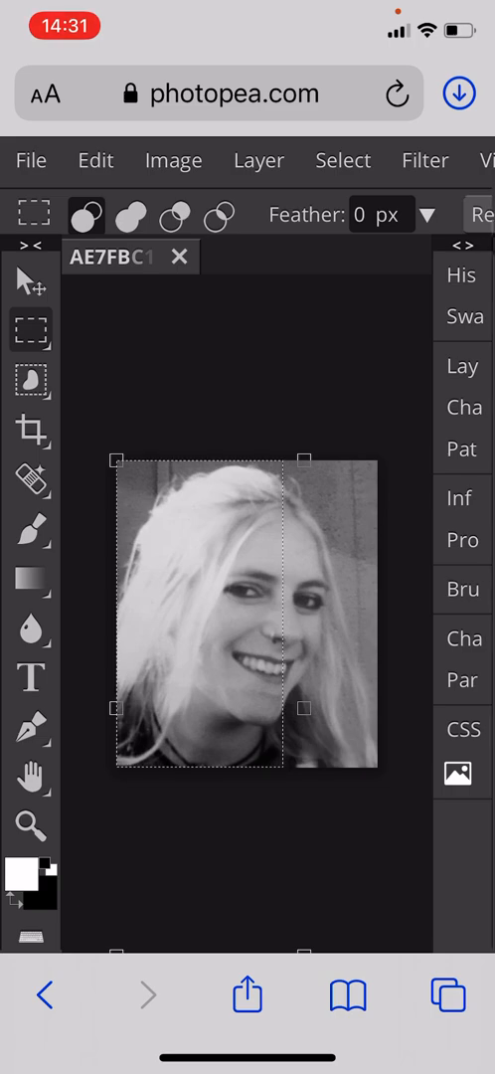
Select the portrait's left half and set black as the foreground colour
left_click(463, 366)
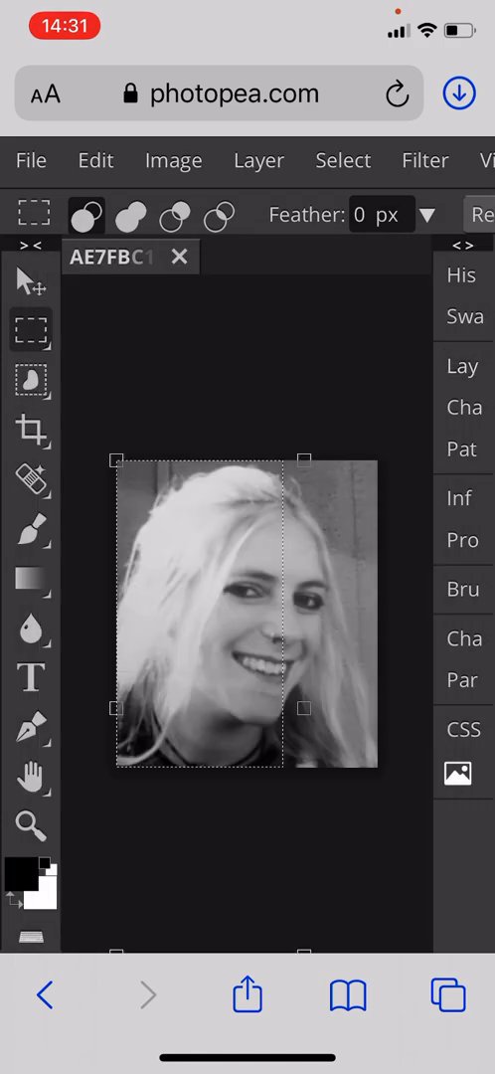
left_click(33, 578)
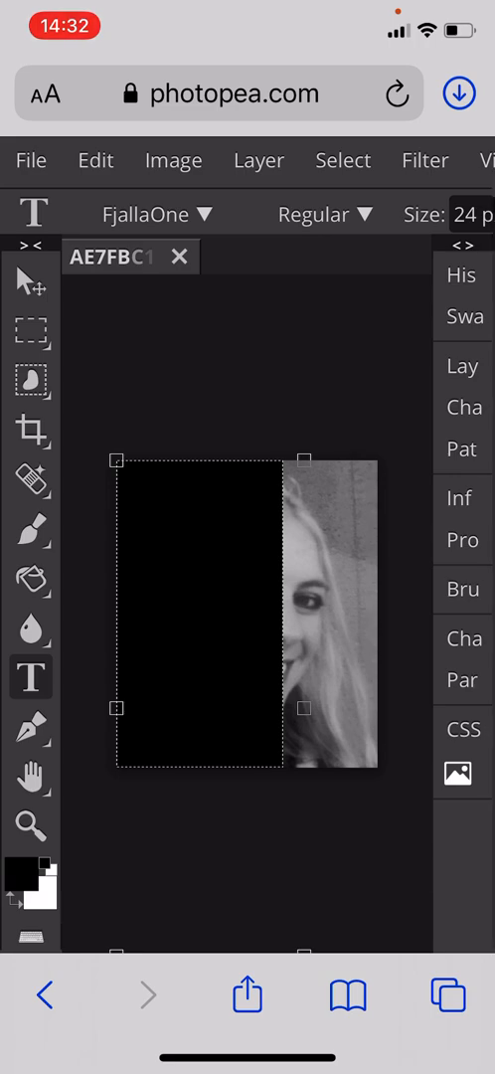
Set the Type tool to FjallaOne Regular, 100 px, white, and place an insertion point
left_click(326, 214)
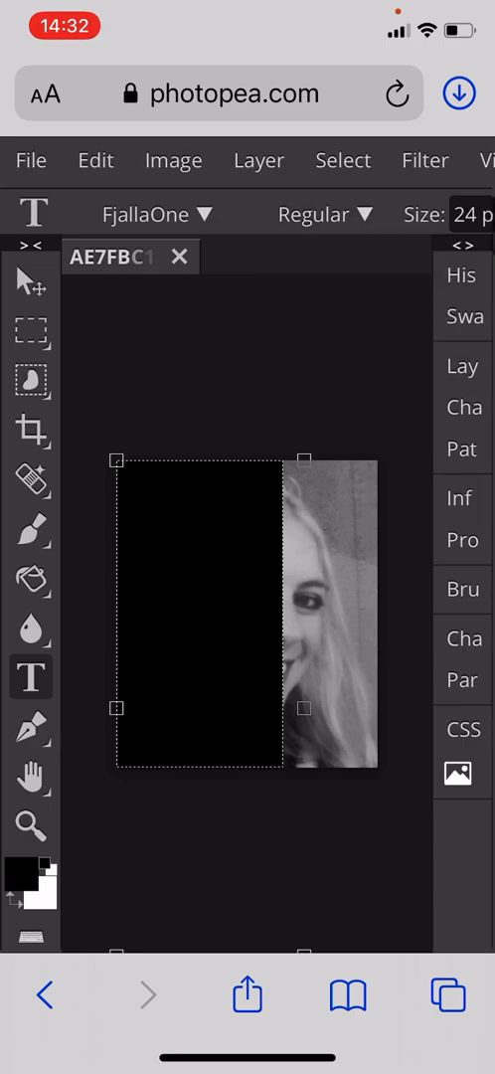
left_click(467, 214)
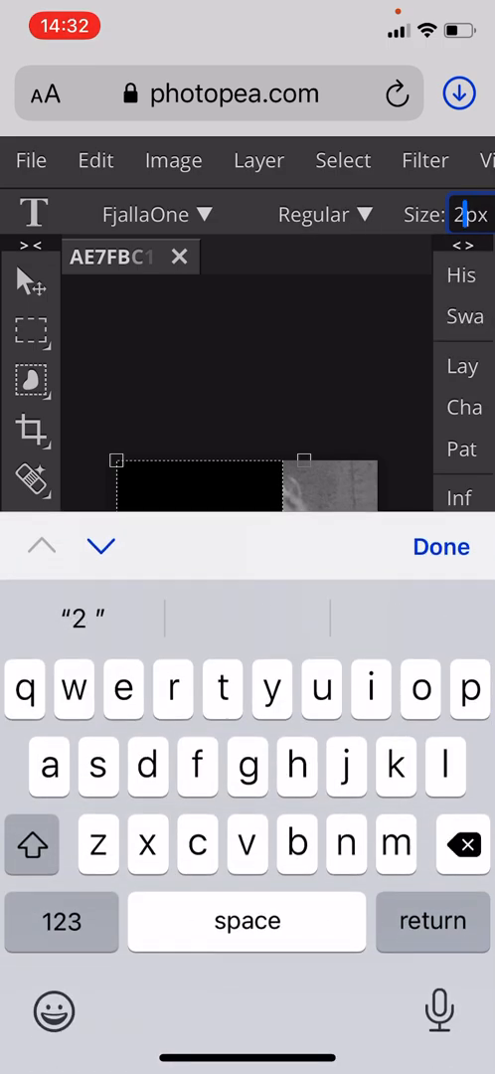
left_click(62, 922)
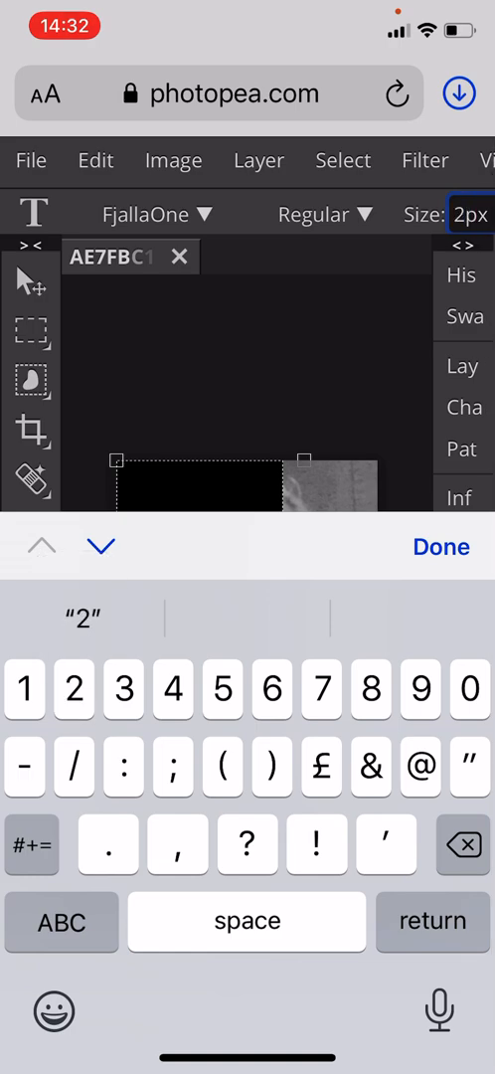
type("100")
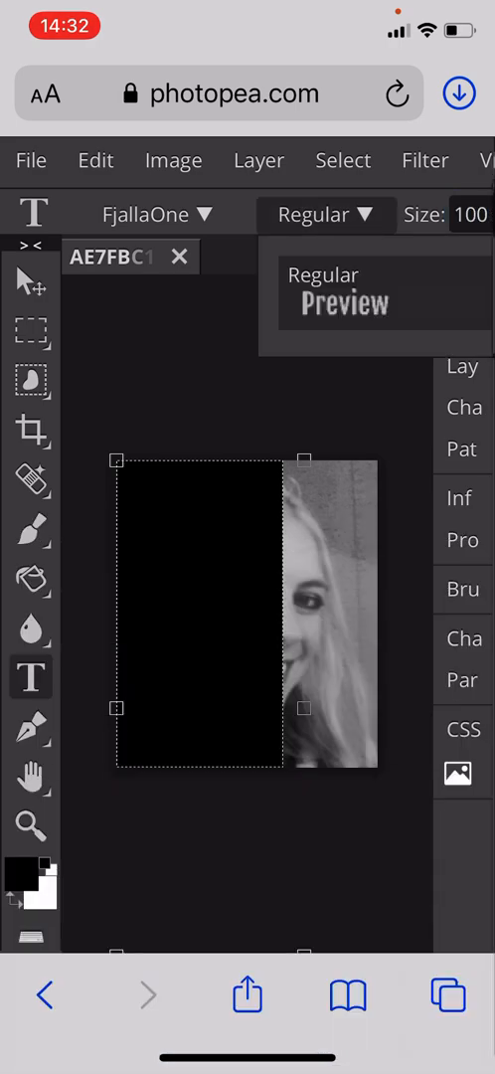
left_click(425, 160)
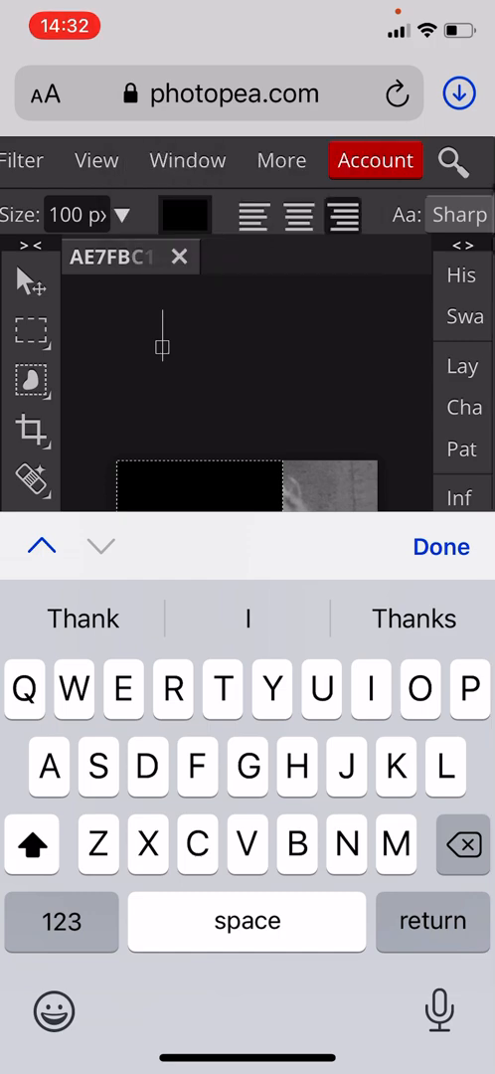
left_click(185, 213)
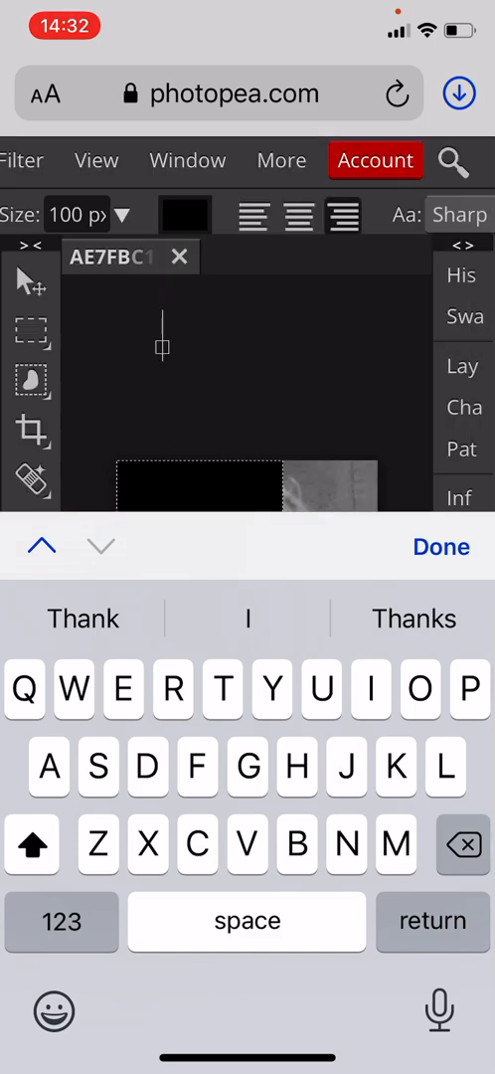
left_click(184, 214)
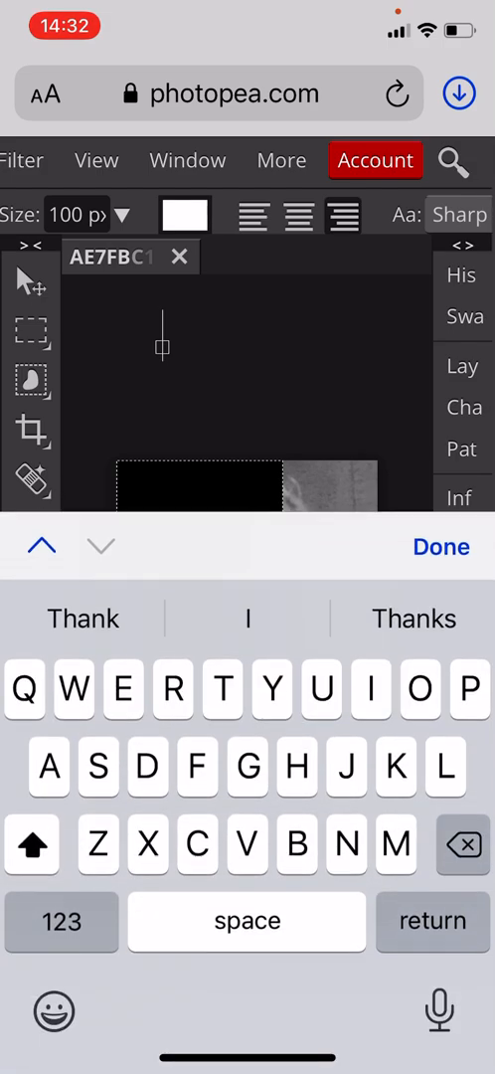
left_click(441, 547)
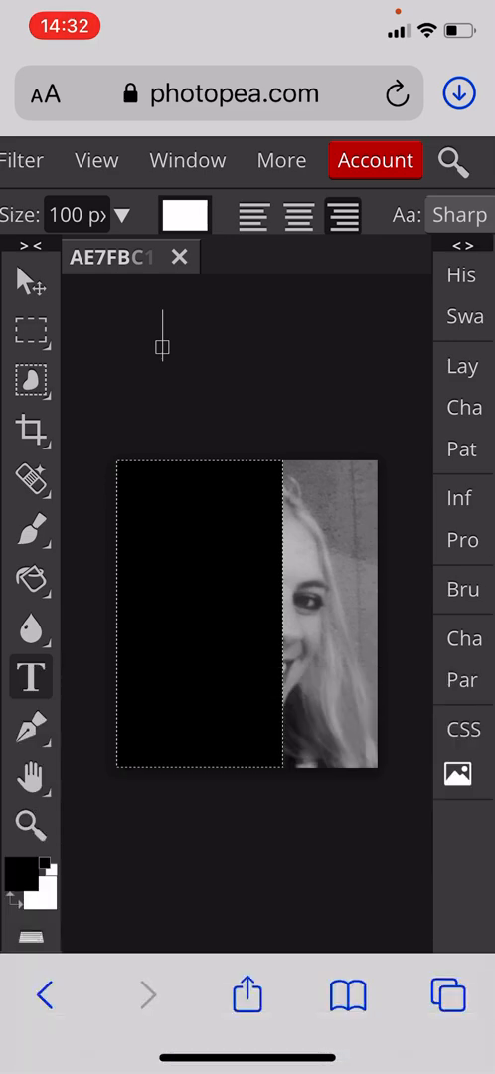
left_click(213, 160)
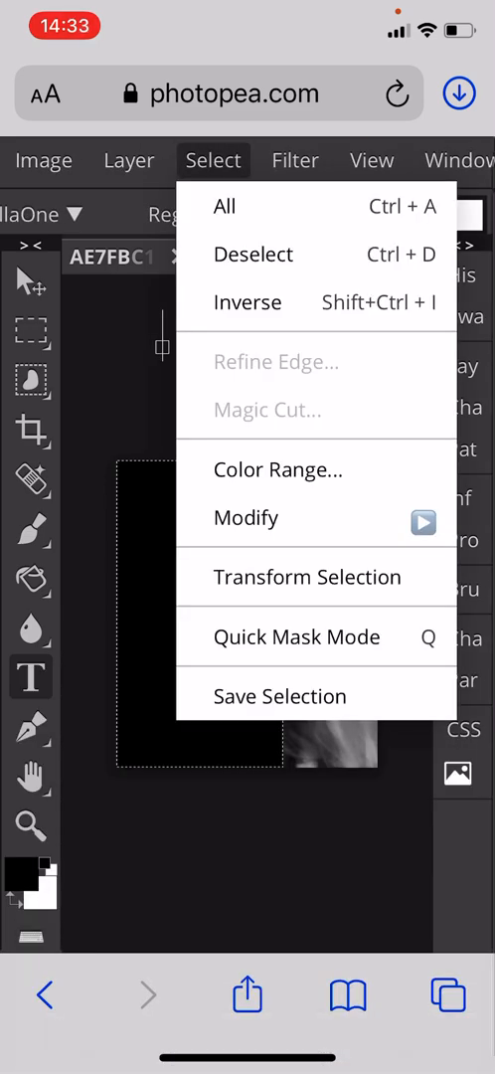
Deselect, then type white 'SMILE' with 'AND THE' on a line beneath
left_click(253, 254)
type("SMILE")
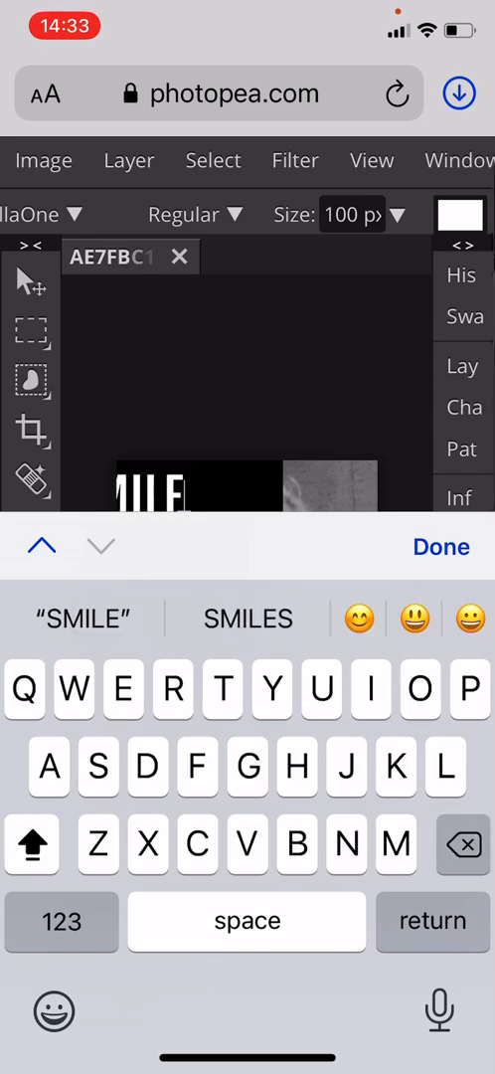
left_click(441, 547)
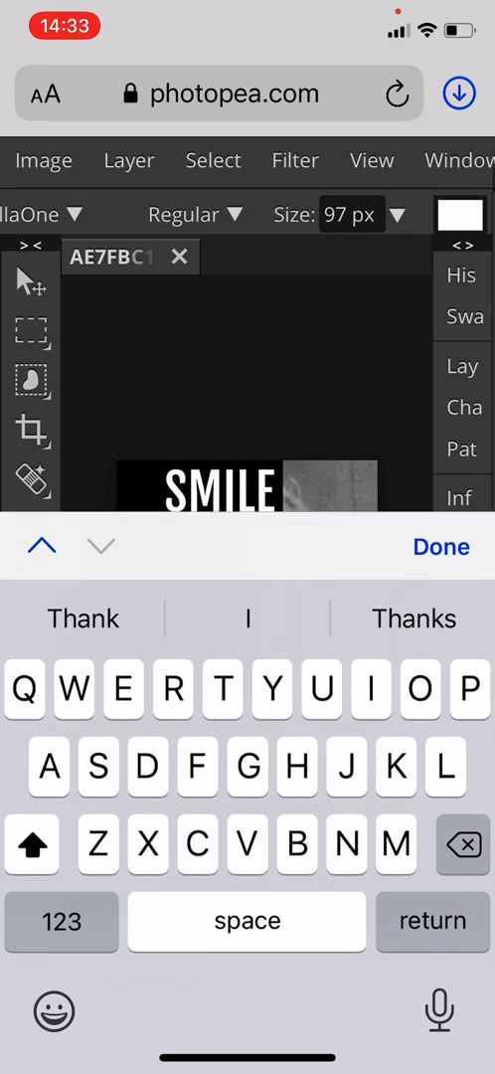
left_click(33, 844)
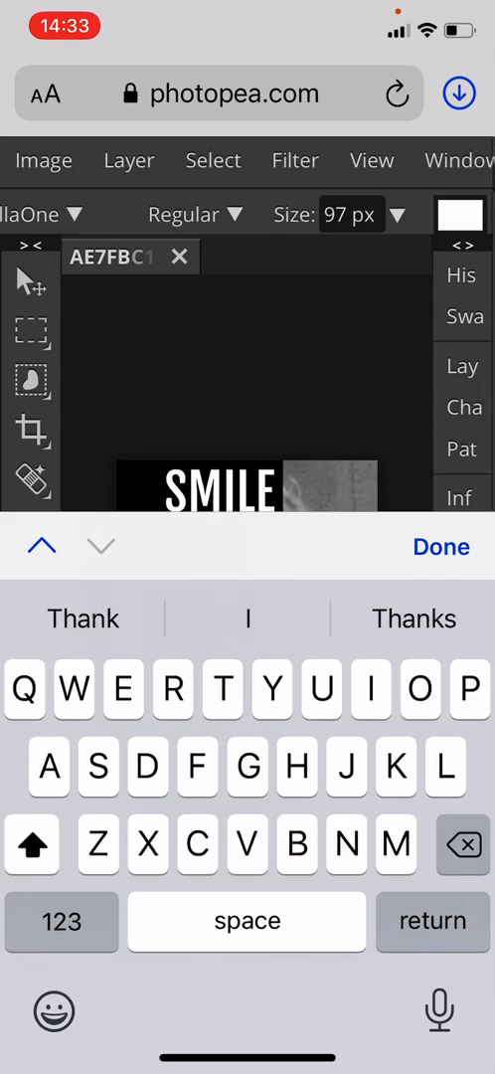
left_click(33, 844)
type("AND THE")
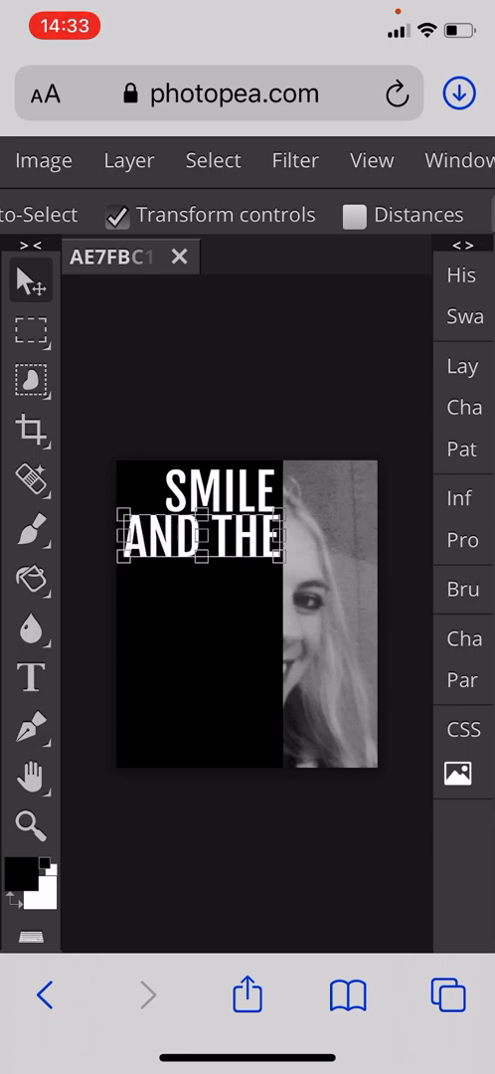
Add the word 'WORLD' at 120 px below AND THE
left_click(31, 677)
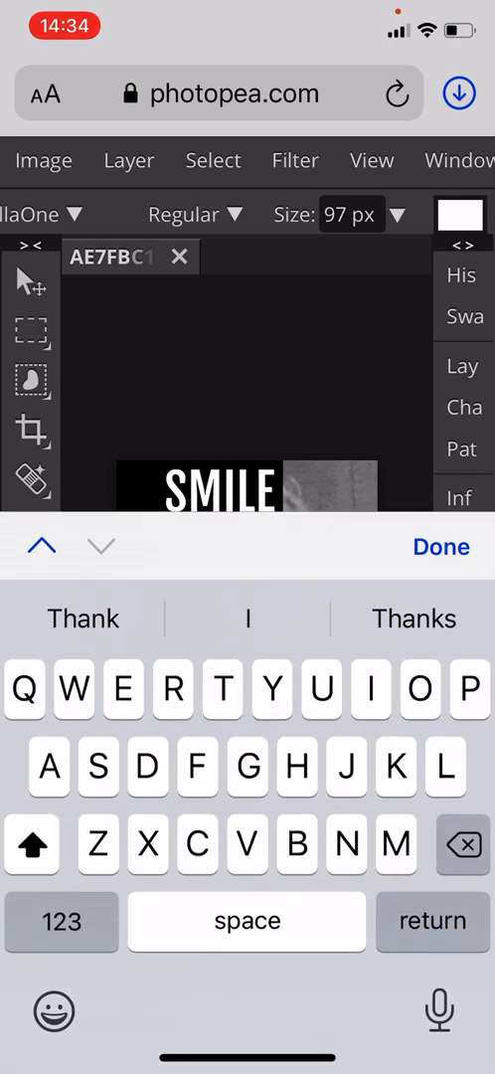
left_click(351, 213)
type("1")
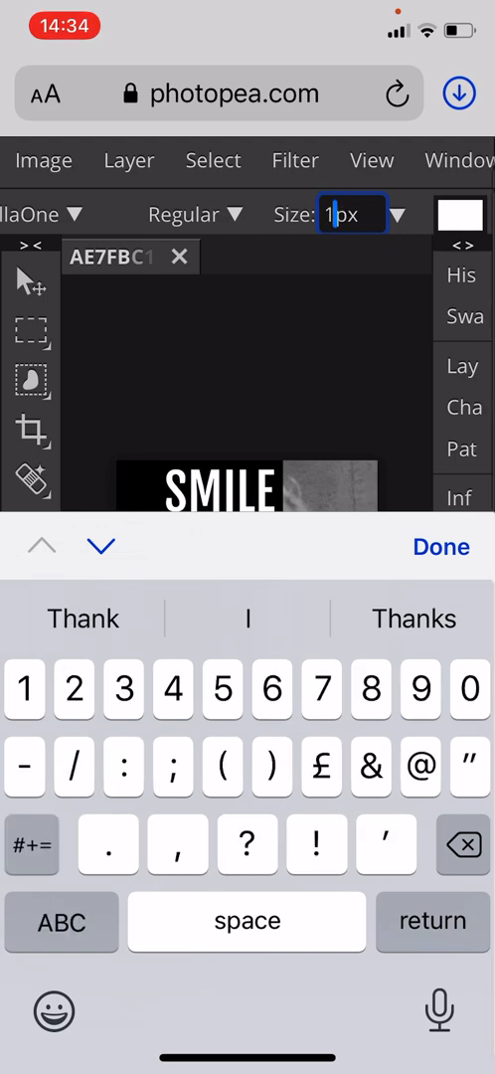
type("20")
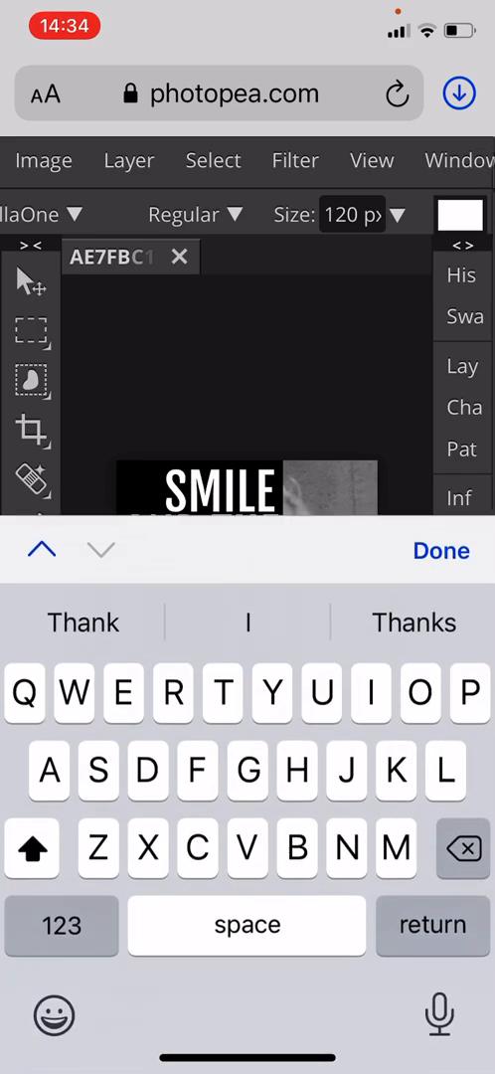
left_click(33, 848)
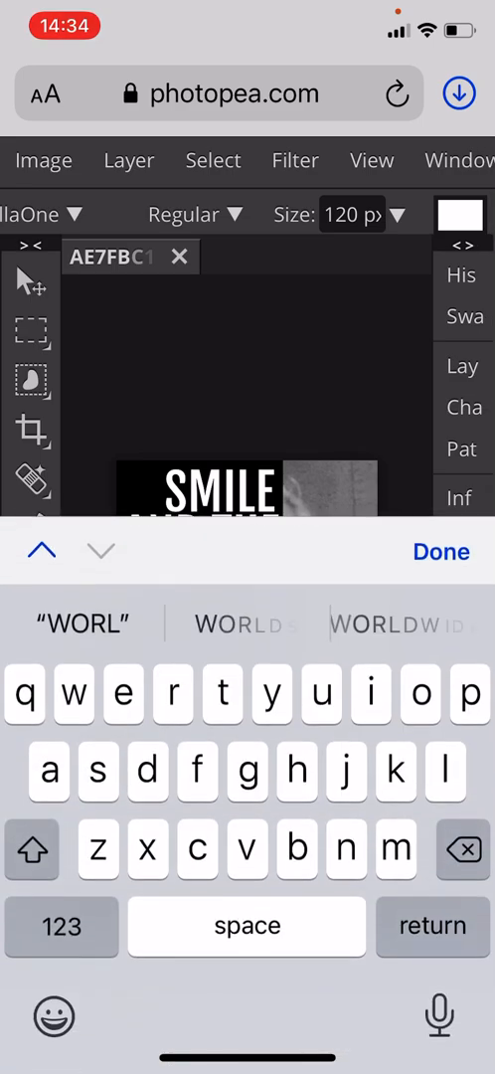
left_click(440, 551)
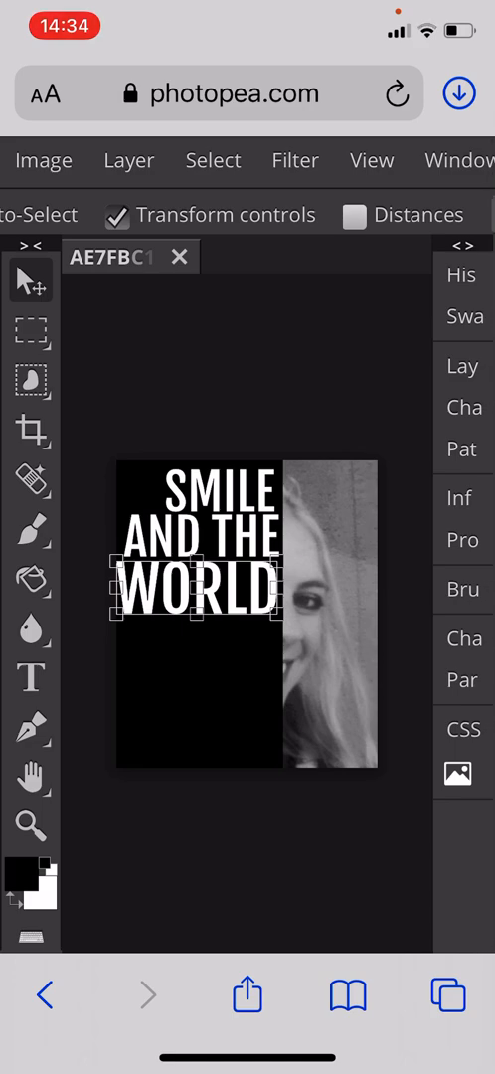
Add the smaller word 'SMILES' at 90 px beneath WORLD
left_click(30, 675)
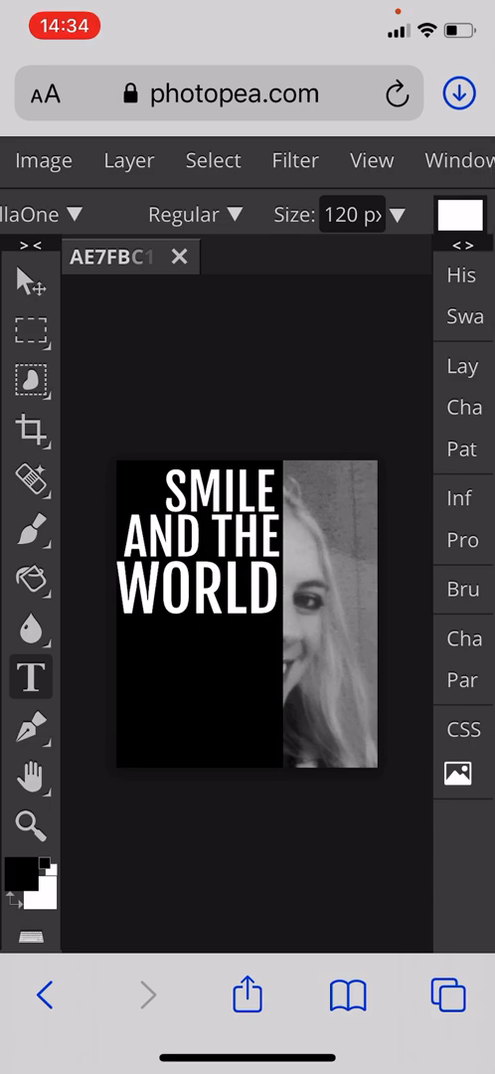
left_click(350, 214)
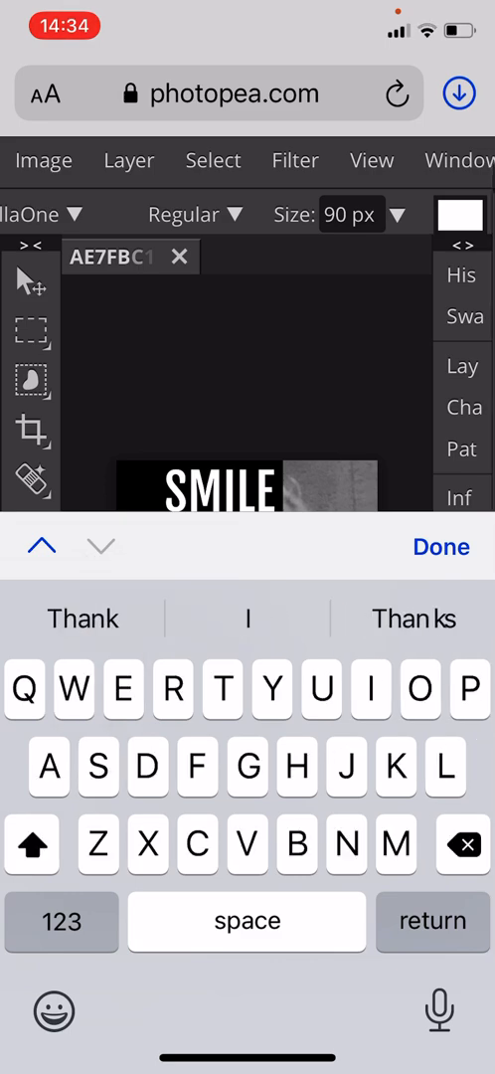
key("backspace")
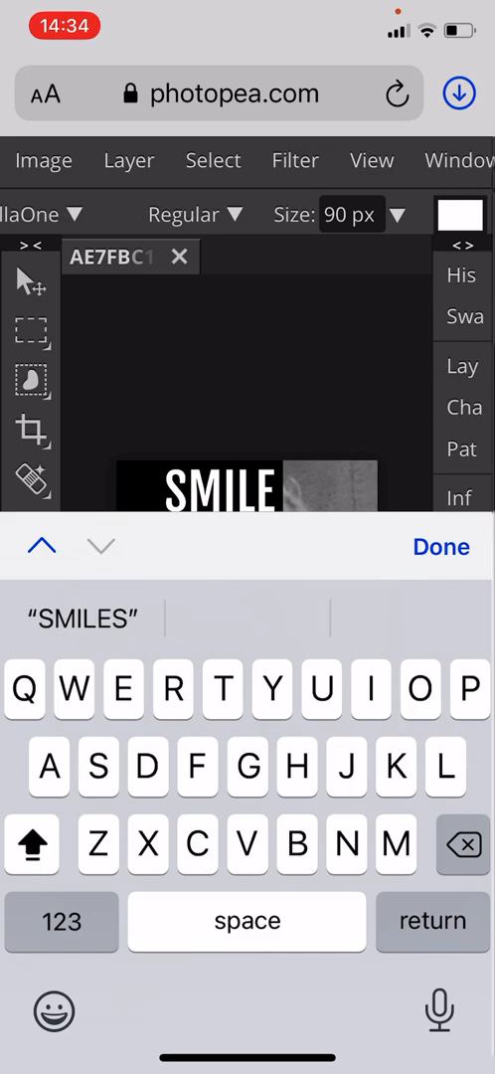
key("backspace")
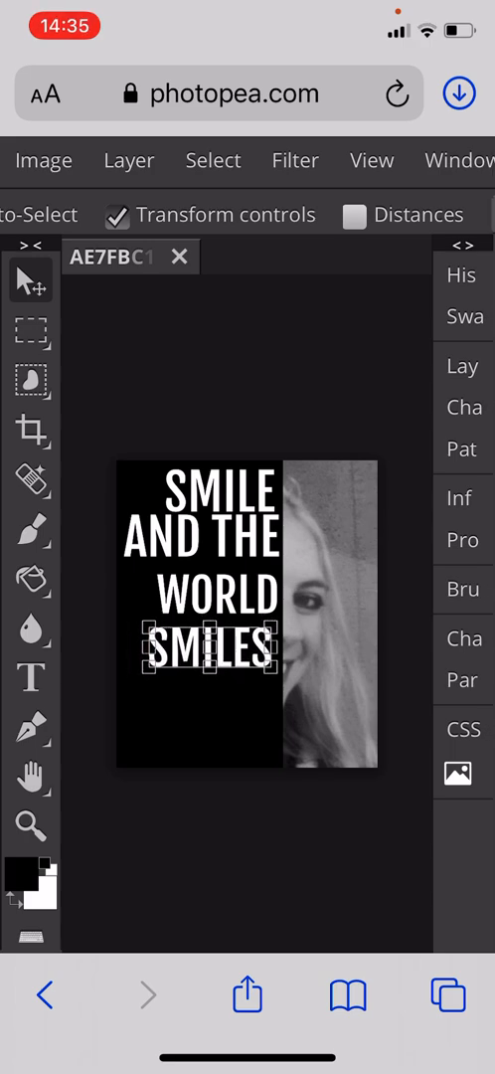
Type 'WITH' in capitals below SMILES, commit it and move it into place
left_click(31, 676)
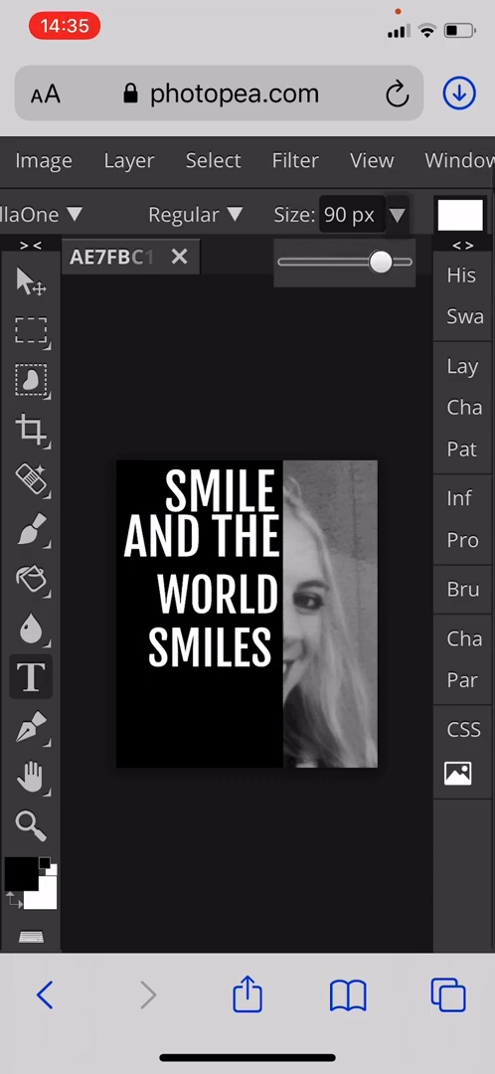
left_click_drag(386, 262, 380, 261)
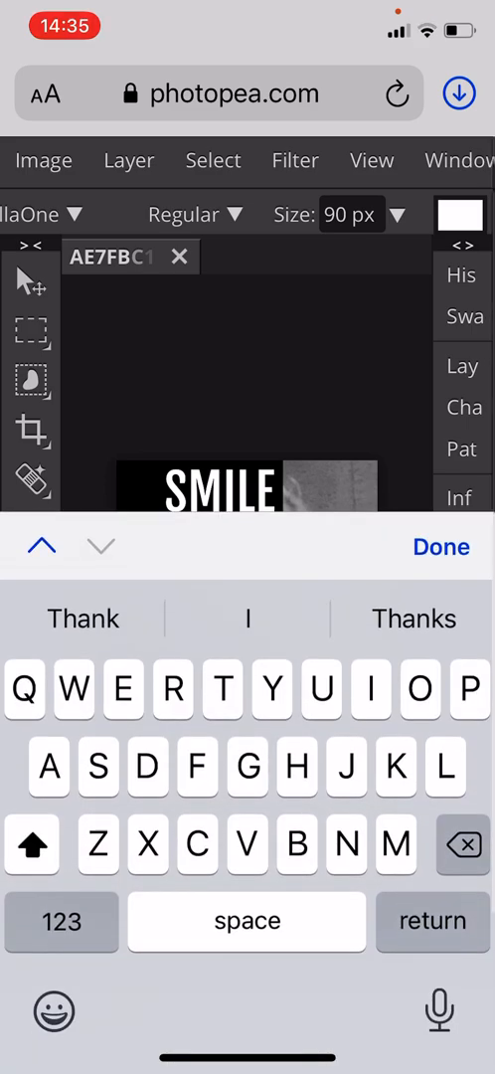
left_click(33, 844)
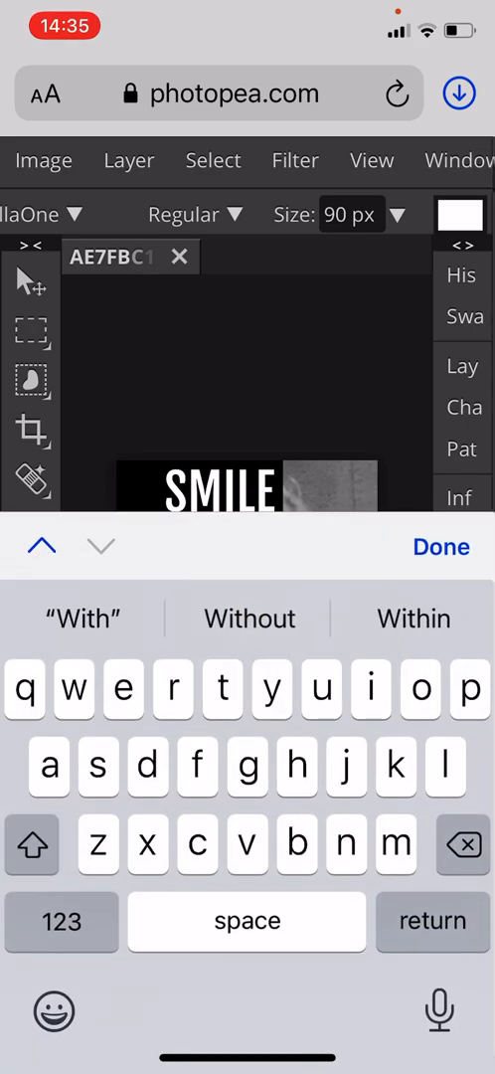
left_click(33, 844)
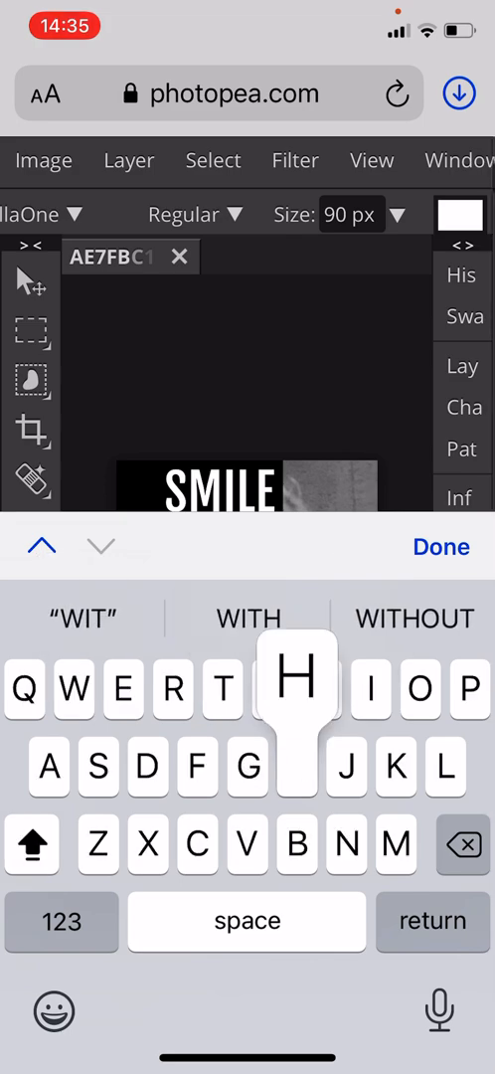
left_click(441, 547)
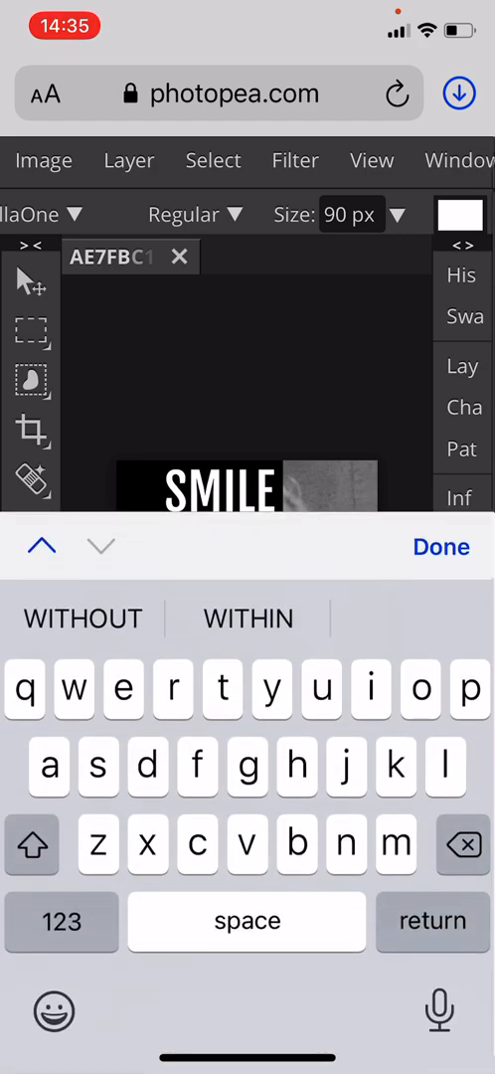
left_click(442, 547)
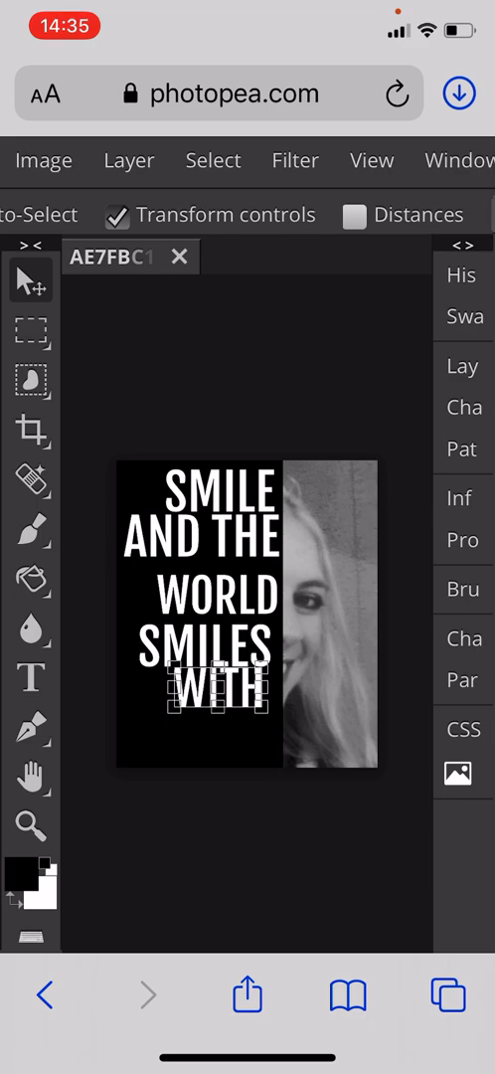
left_click(31, 677)
type("YOU")
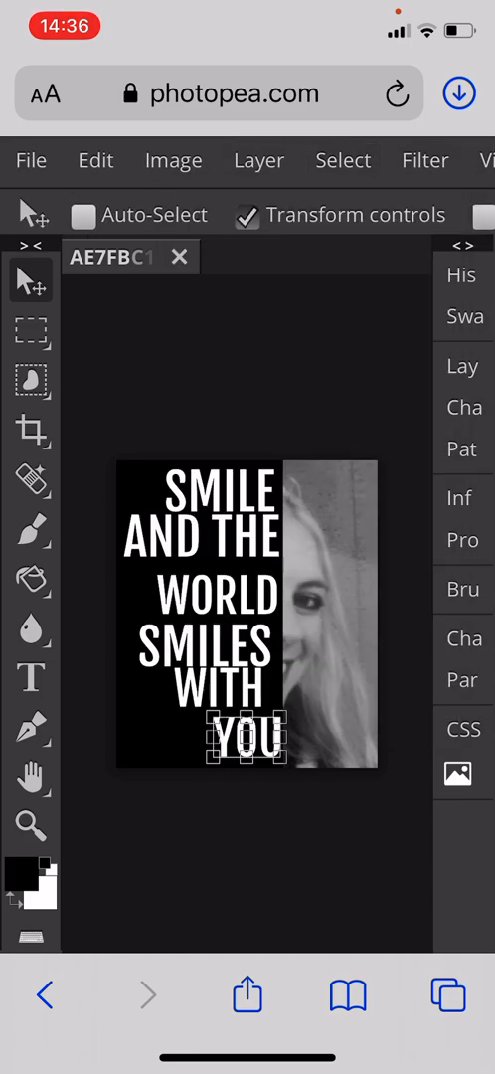
Enlarge the SMILES and WITH text to span the black half's width
left_click(462, 366)
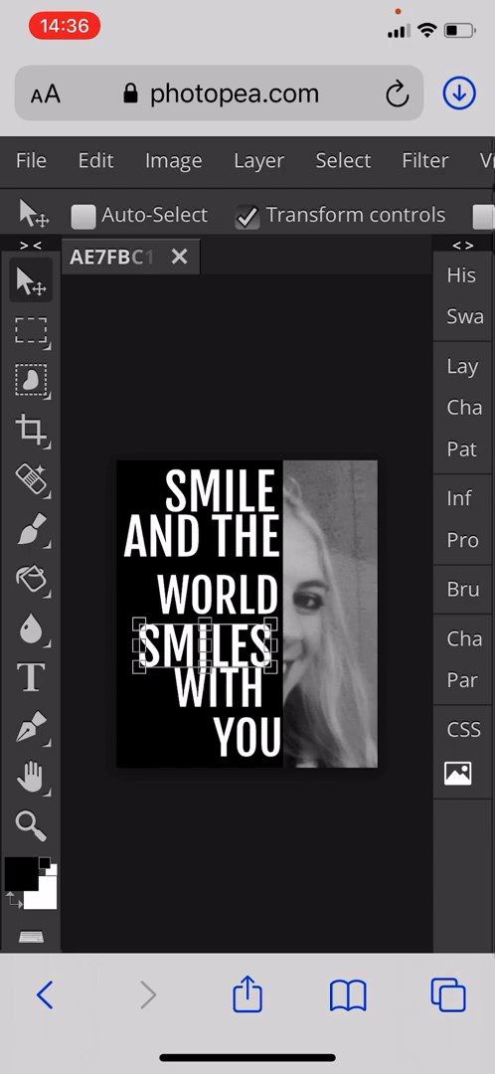
left_click(461, 366)
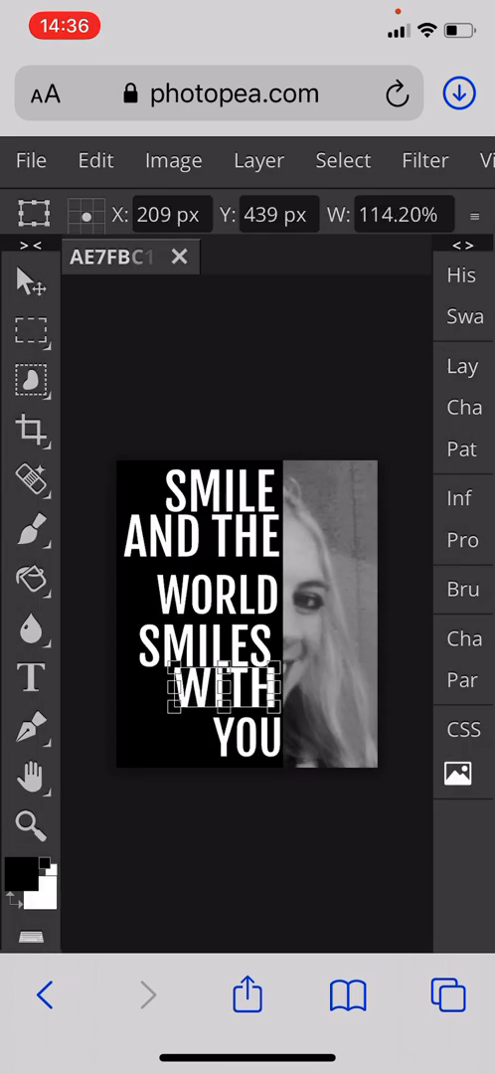
left_click_drag(224, 686, 229, 704)
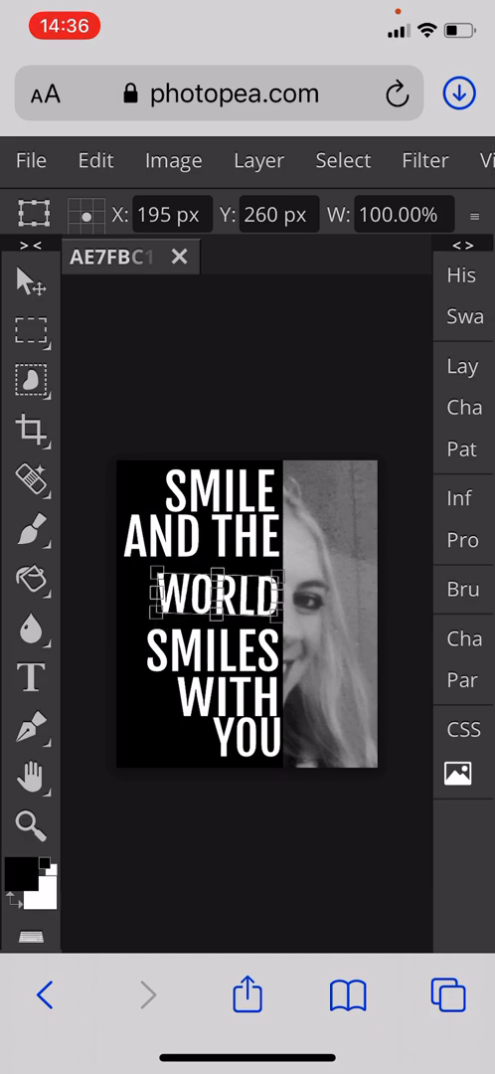
left_click(94, 161)
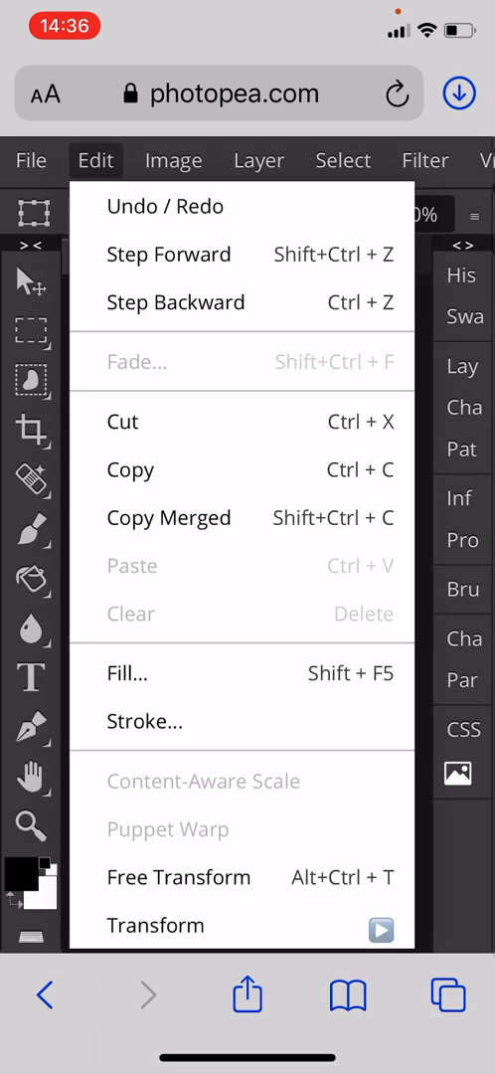
Set the WORLD line's font size to 110 so it spans the black half's width
left_click(179, 877)
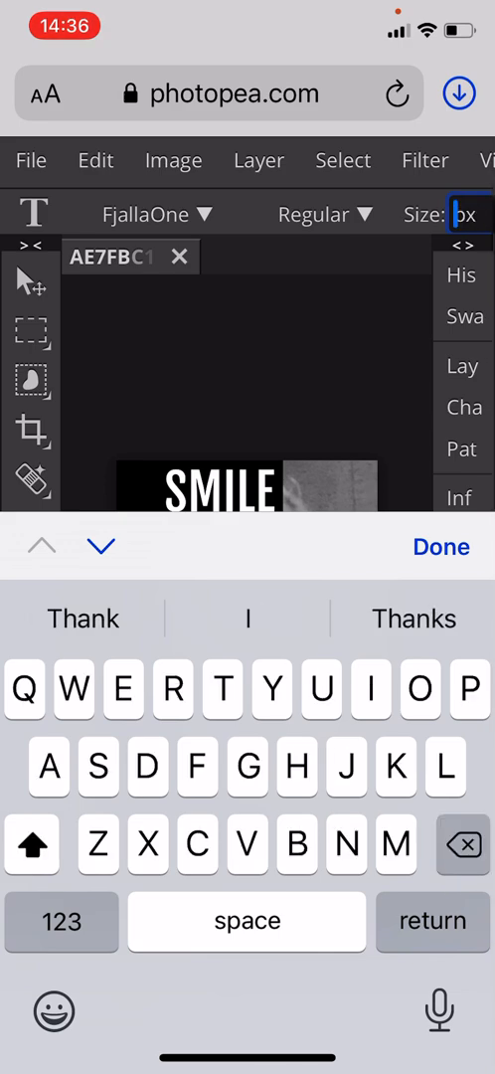
left_click(33, 844)
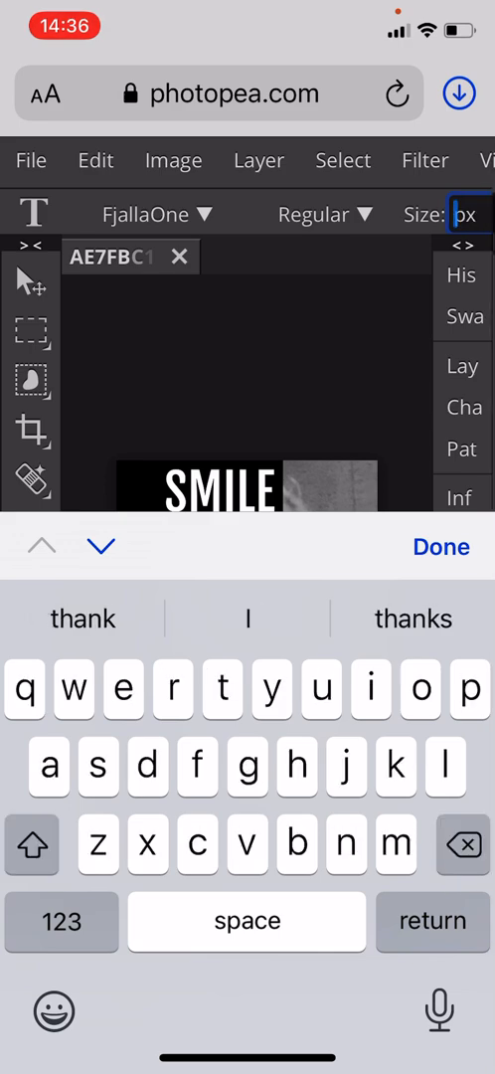
type("110")
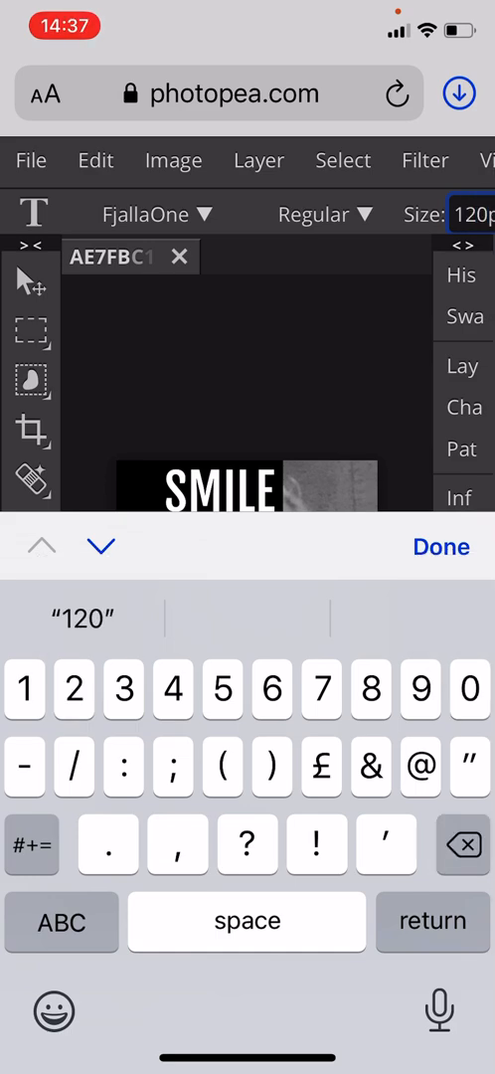
left_click(441, 547)
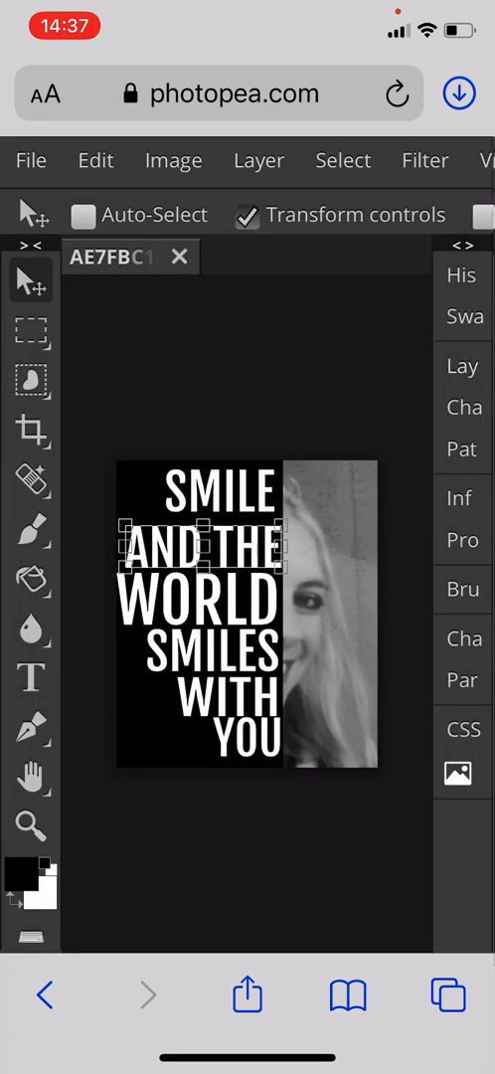
left_click(463, 366)
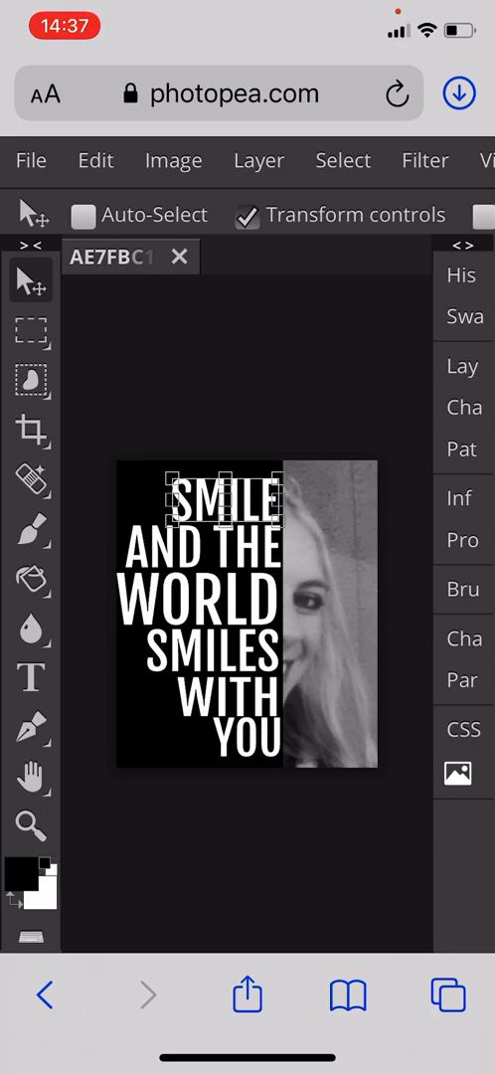
Select the white lettering with Color Range, then invert the selection
left_click(343, 160)
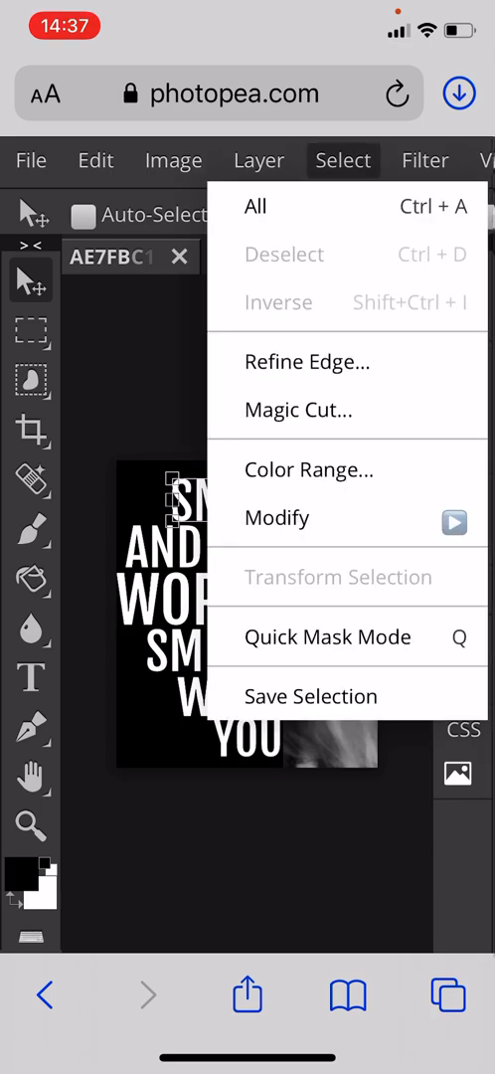
left_click(309, 468)
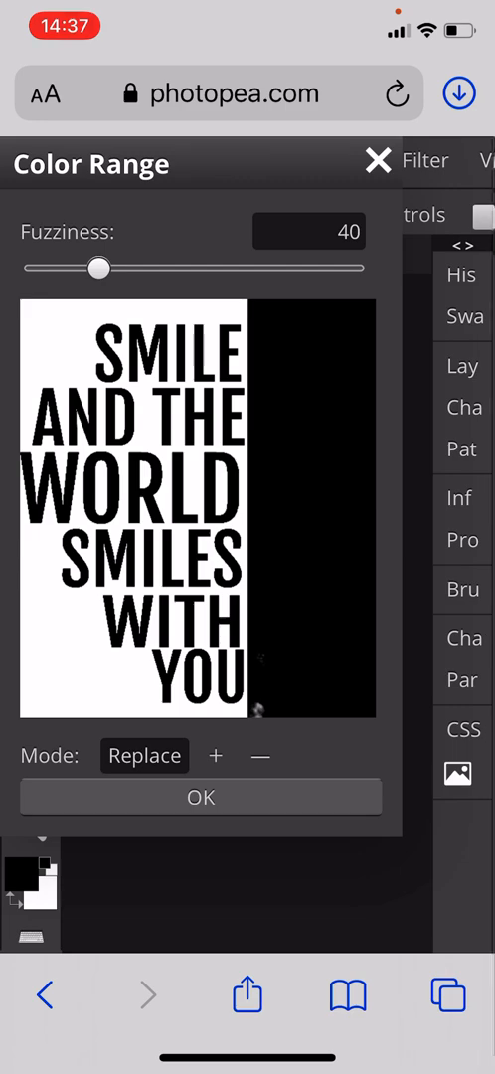
left_click(200, 797)
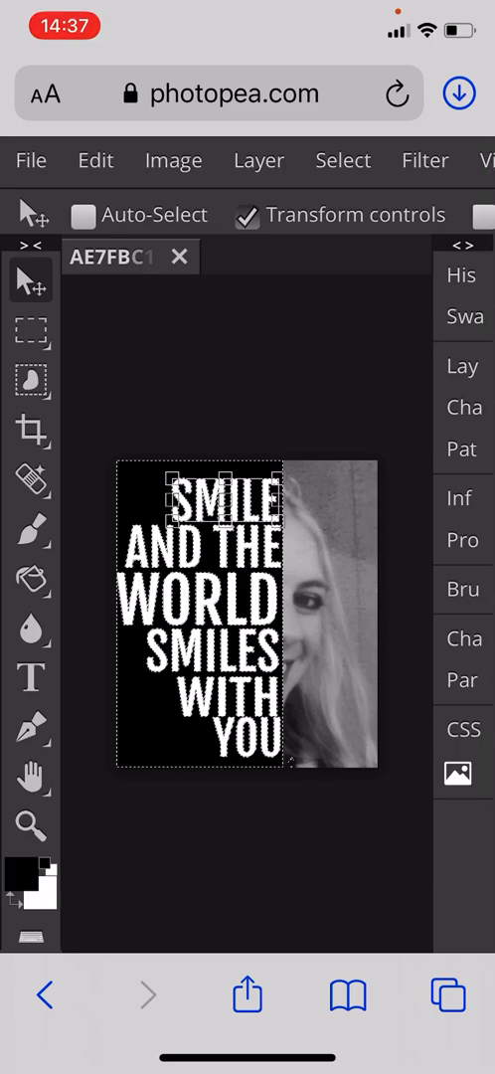
left_click(343, 160)
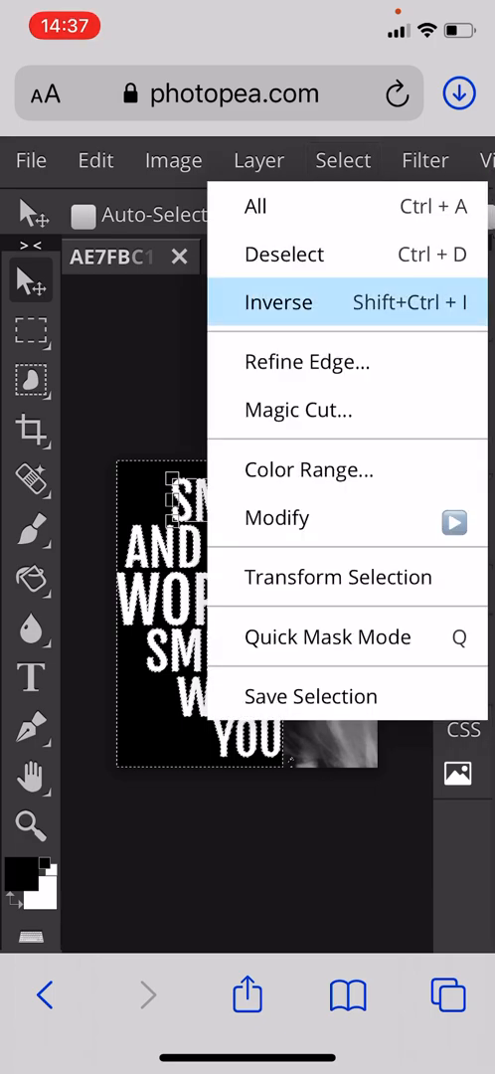
left_click(278, 302)
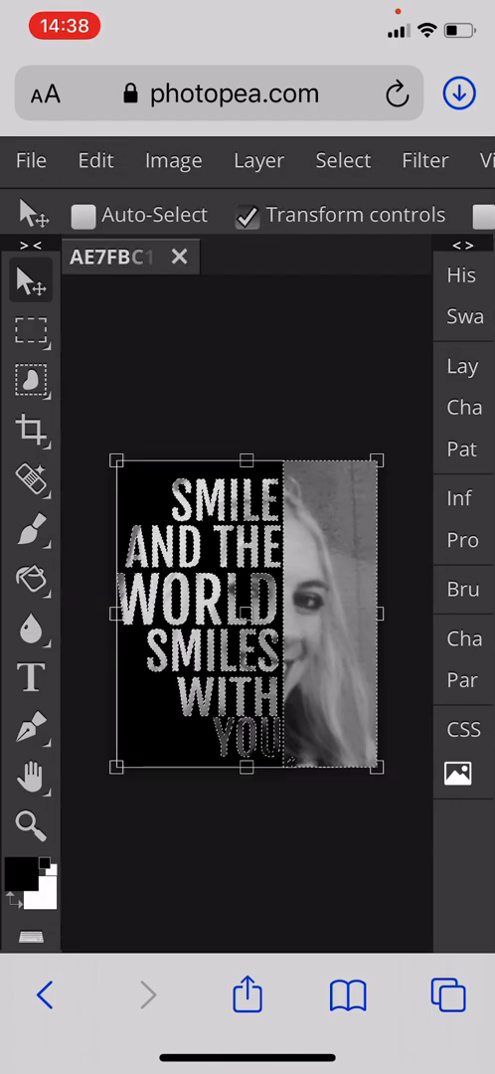
Deselect and switch to the Rectangle Select marquee tool
left_click(342, 160)
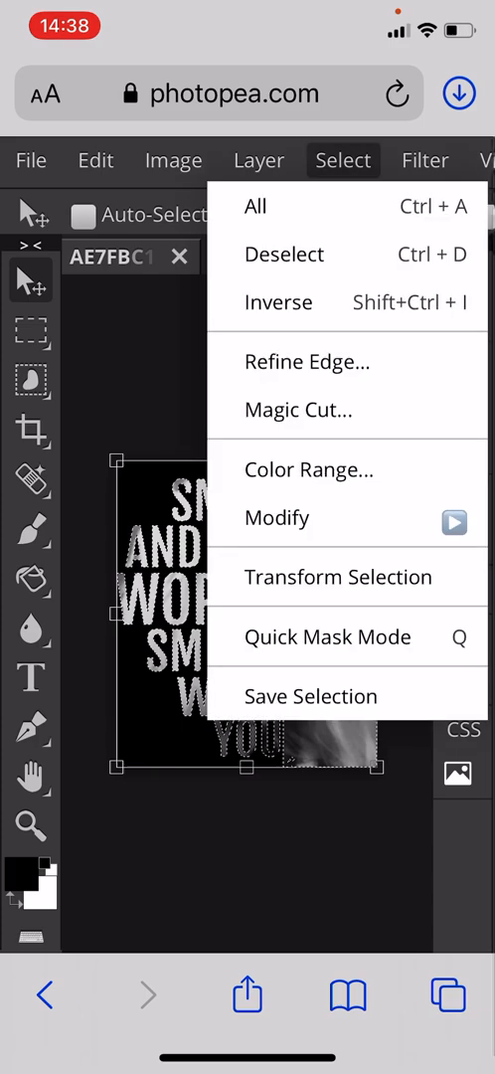
left_click(284, 254)
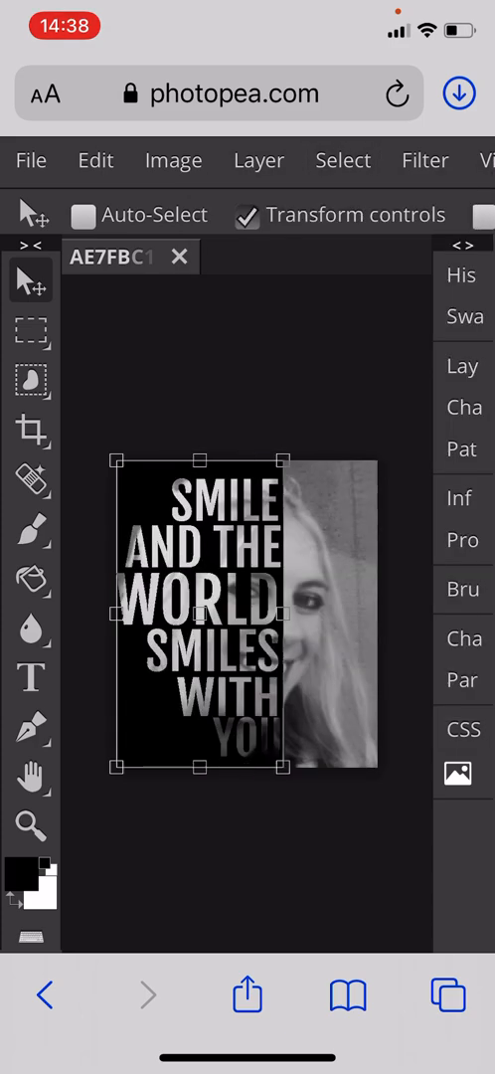
left_click(31, 332)
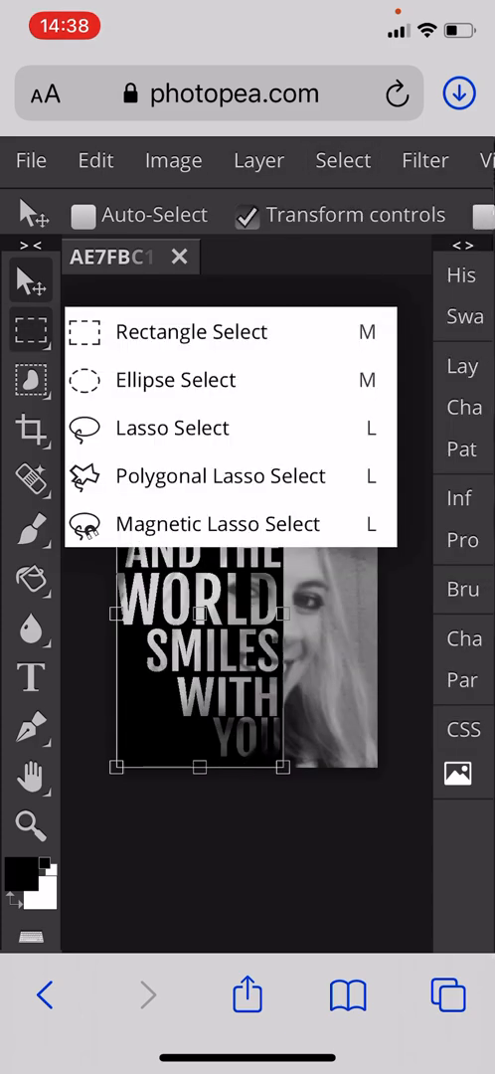
left_click(191, 331)
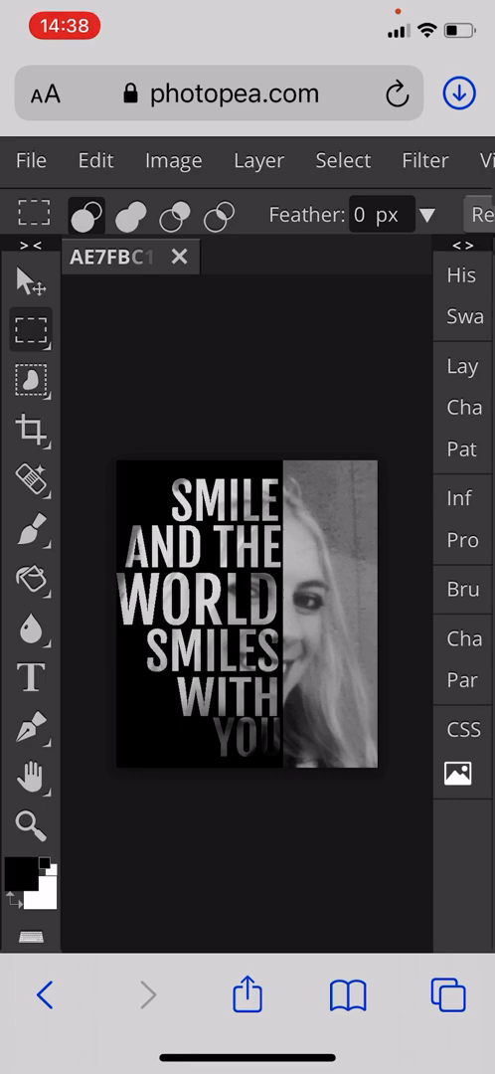
Export the portrait as a JPG through Save for web and download it
left_click(30, 160)
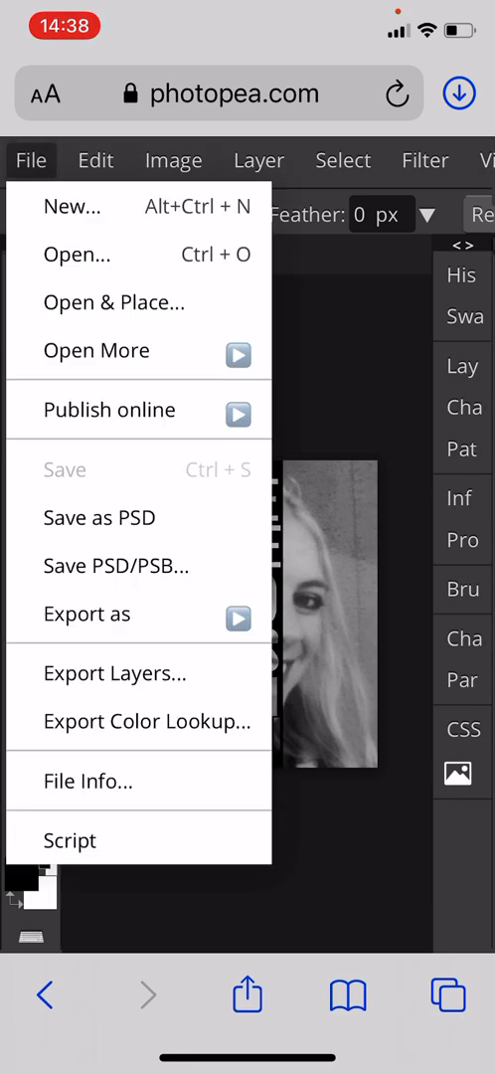
mouse_move(87, 614)
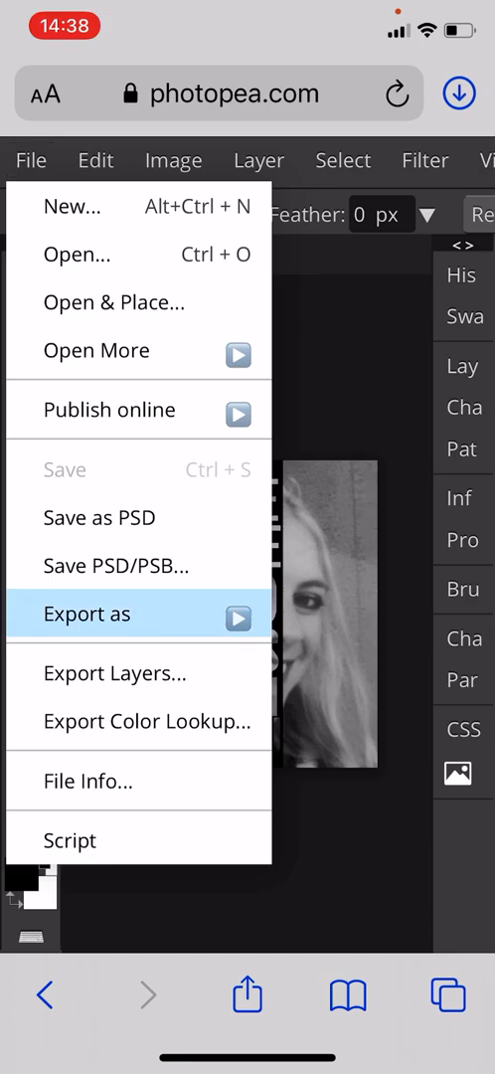
left_click(86, 614)
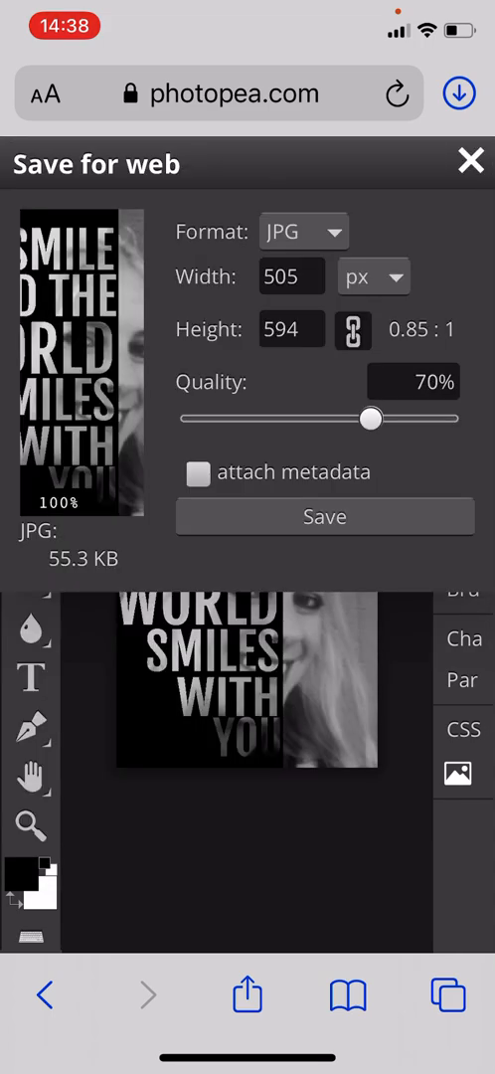
left_click(325, 516)
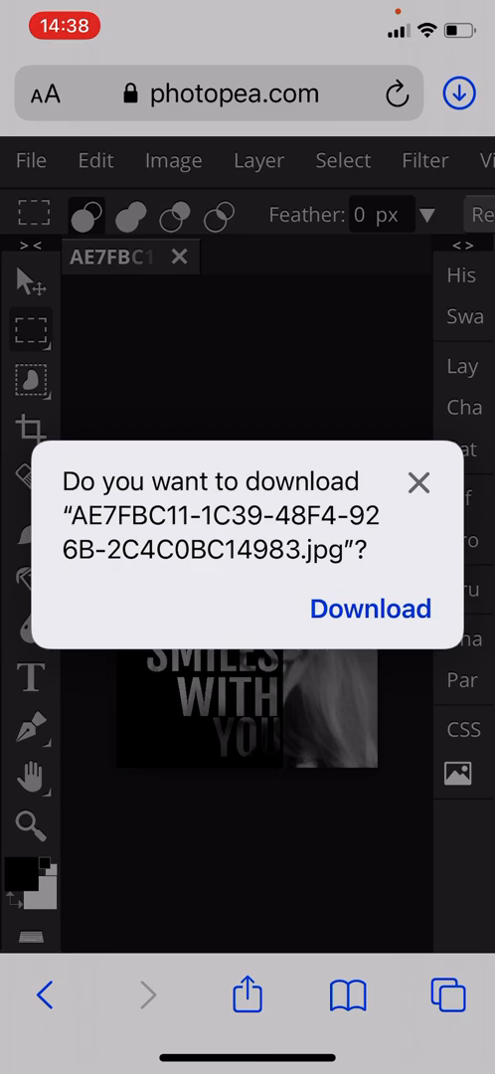
left_click(418, 483)
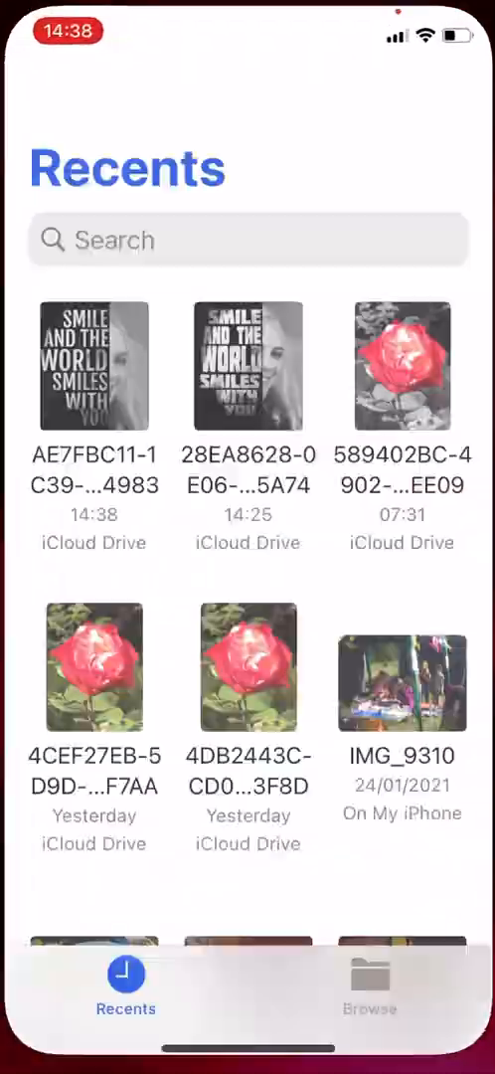
Open the newest AE7FBC11 JPG thumbnail in Recents to preview it
left_click(93, 368)
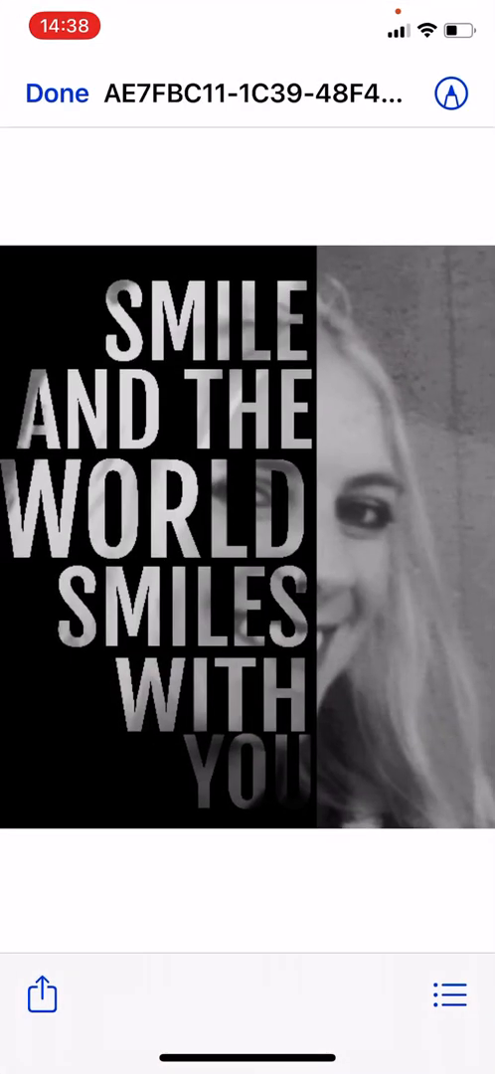